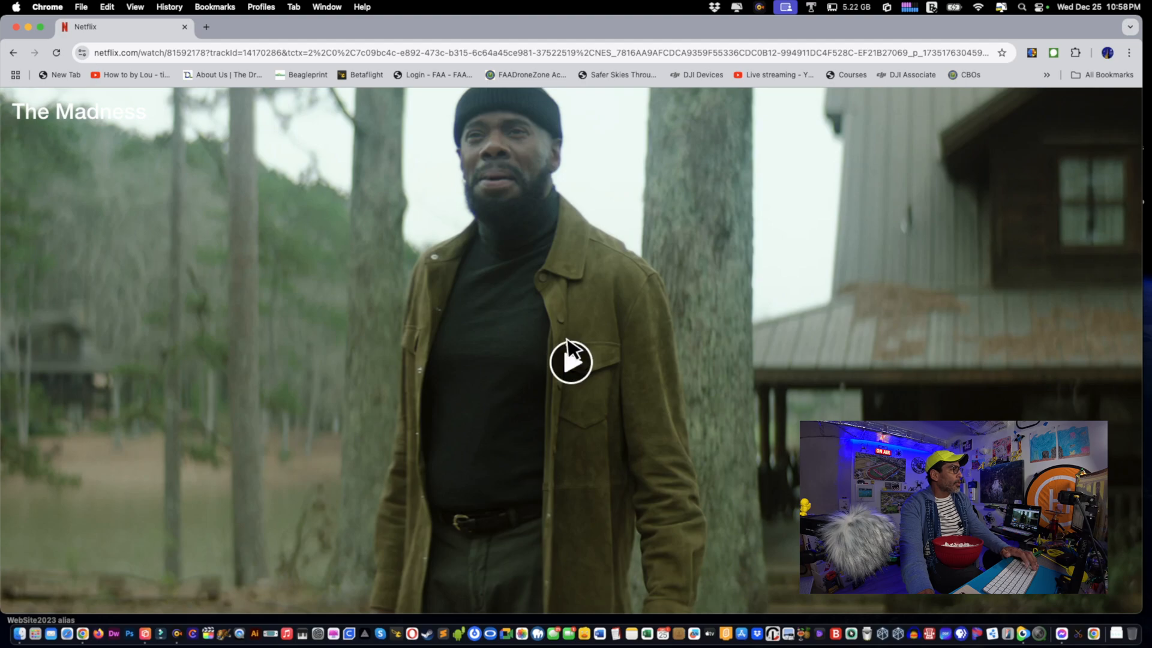
Play The Madness episode 1 in Chrome, see the black picture with subtitles, and pause it
left_click(571, 361)
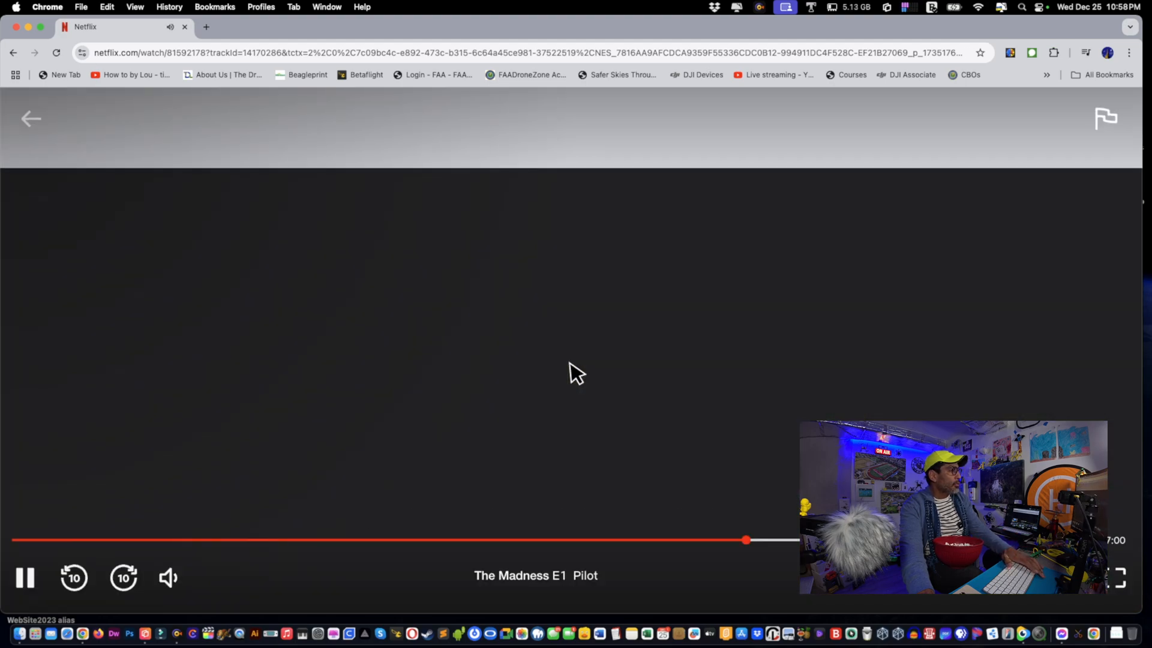
left_click(24, 577)
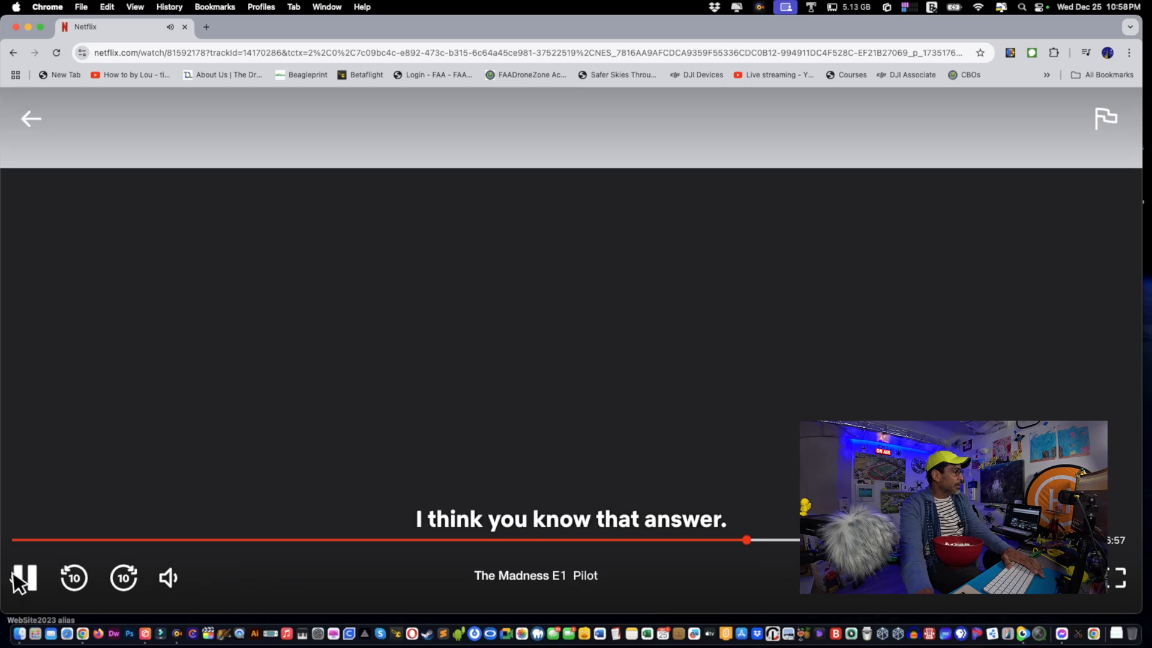
left_click(21, 578)
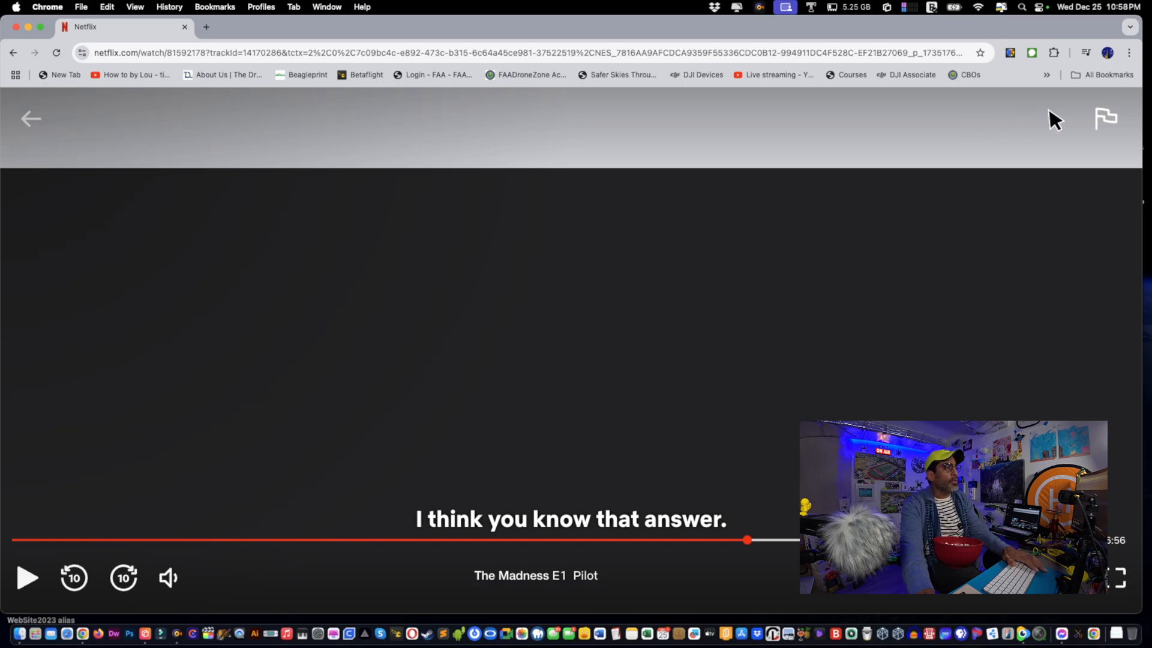
left_click(1129, 52)
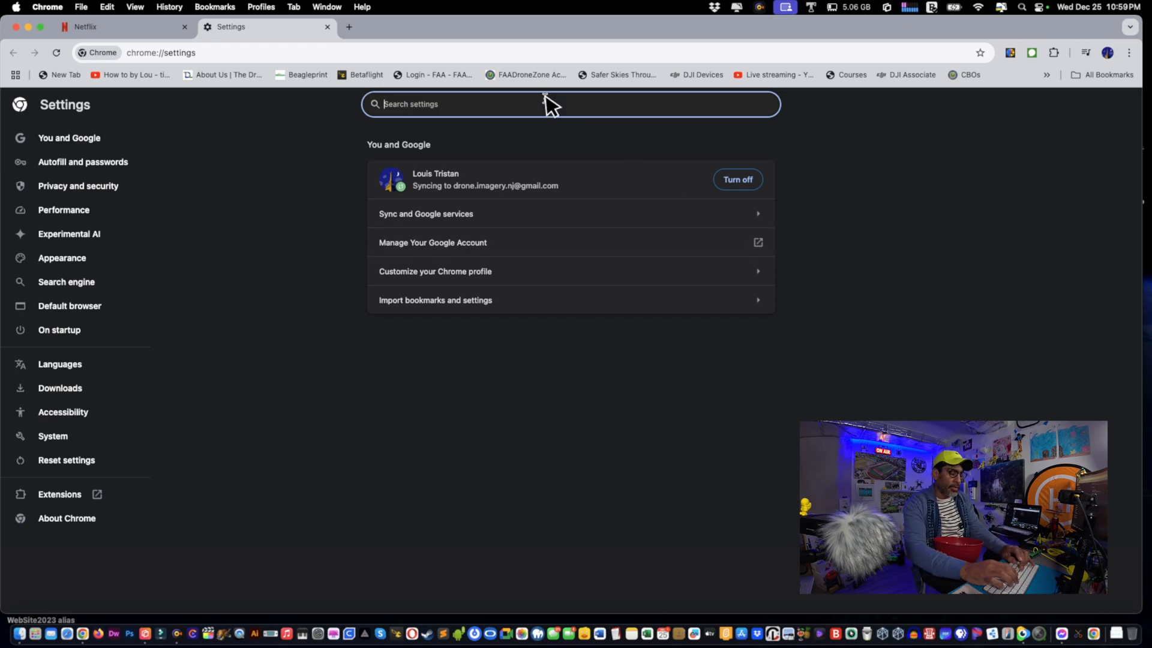
Search settings for 'graphic' and switch off 'Use graphics acceleration when available'
type("graph")
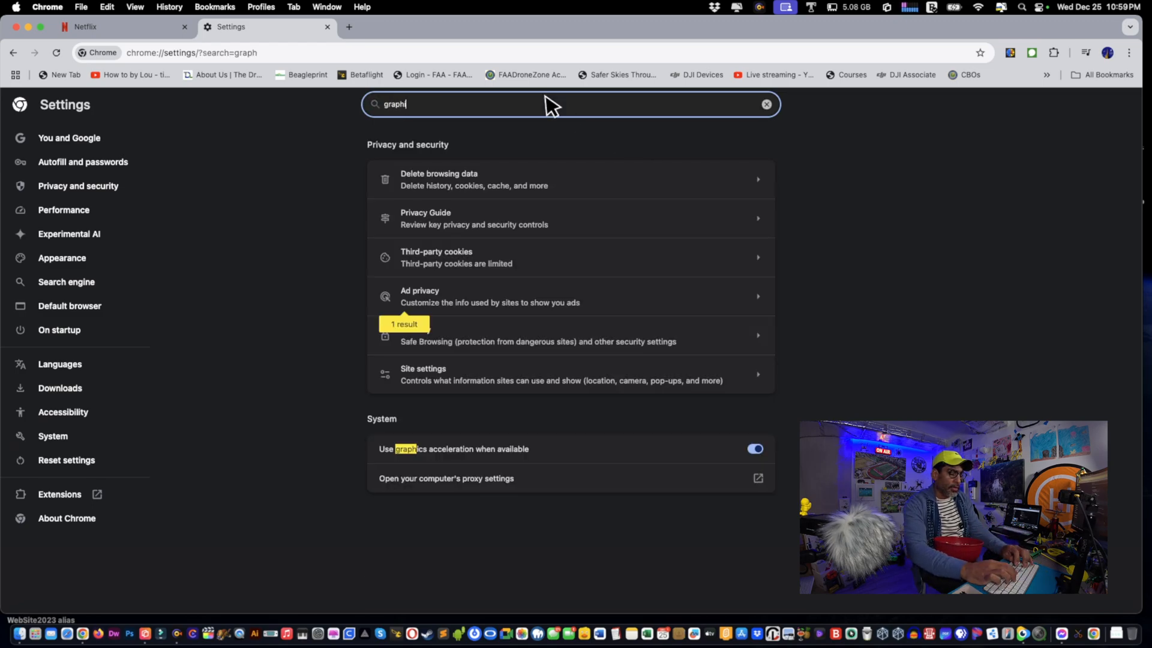
type("ic")
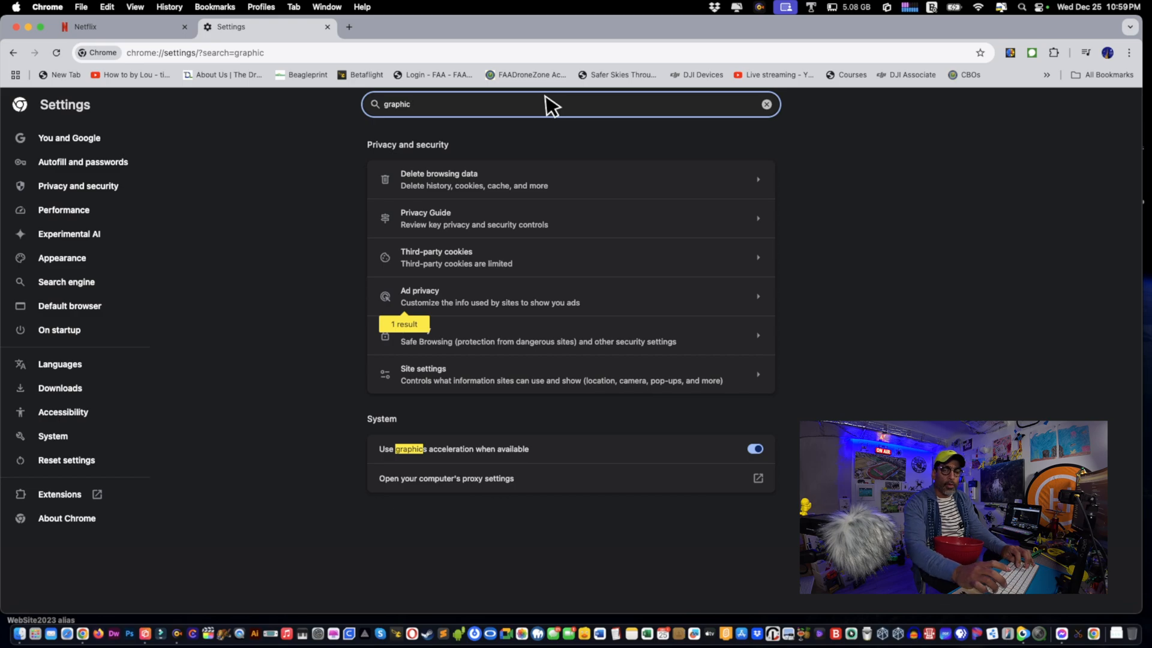
mouse_move(583, 201)
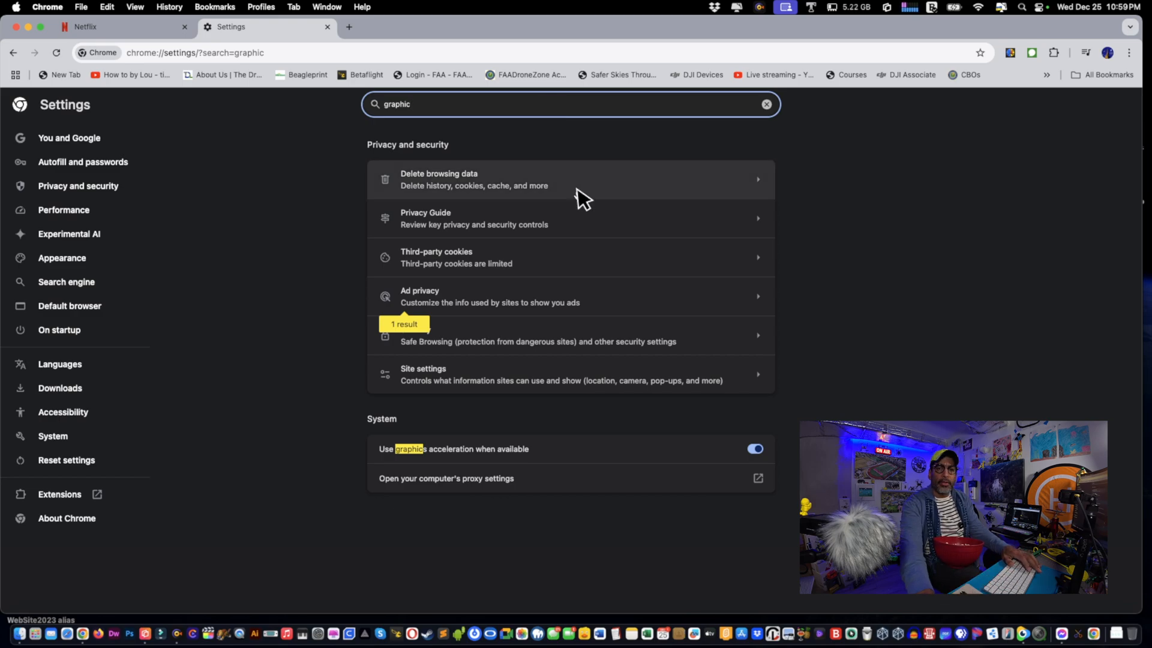
mouse_move(492, 382)
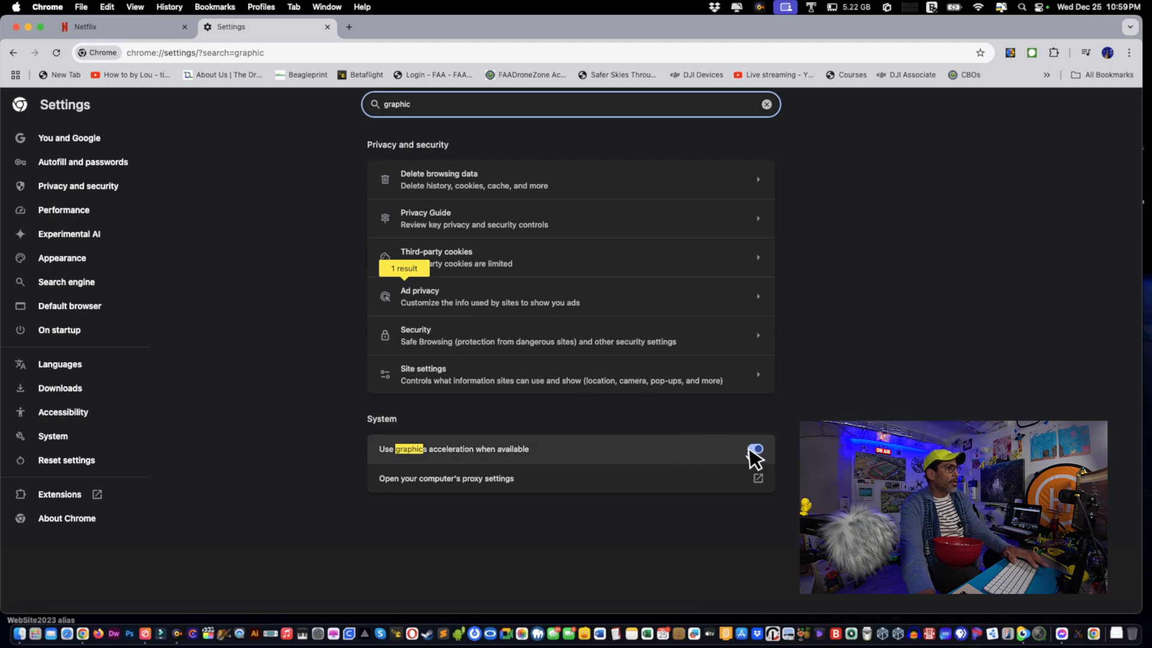
left_click(756, 448)
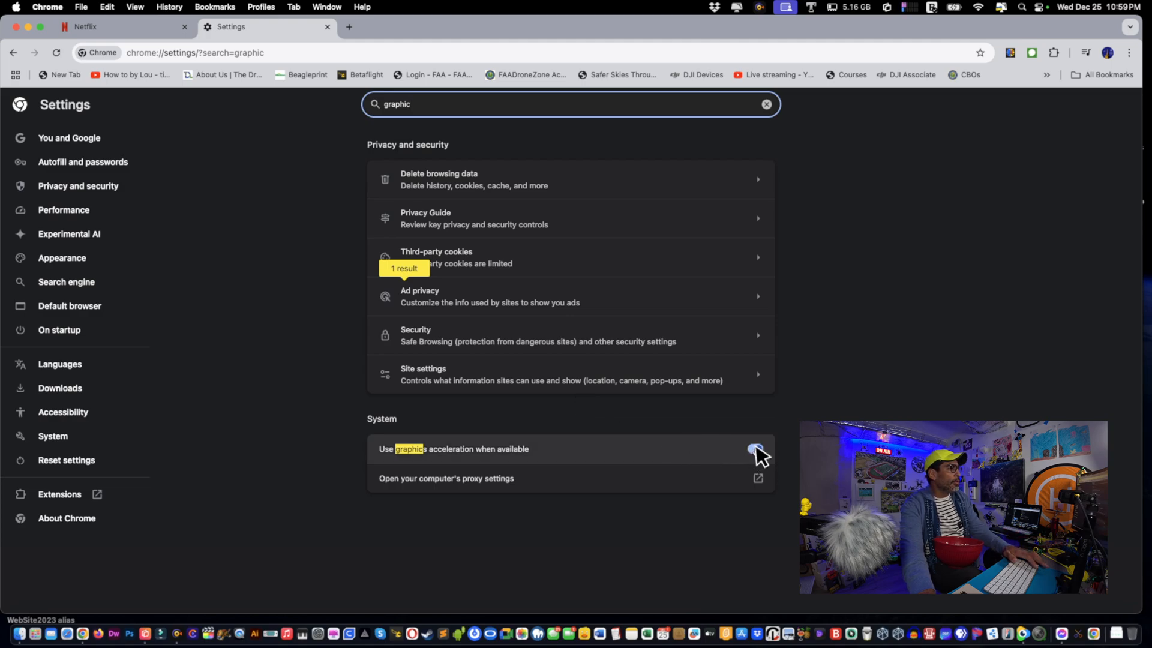
left_click(755, 449)
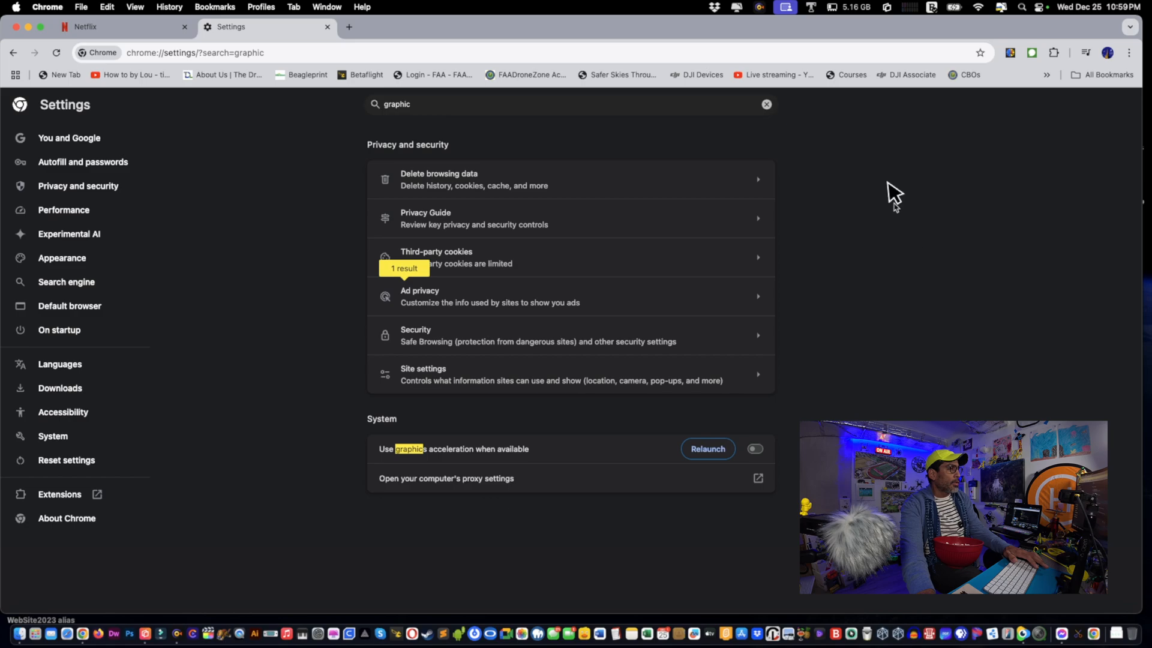
mouse_move(1028, 8)
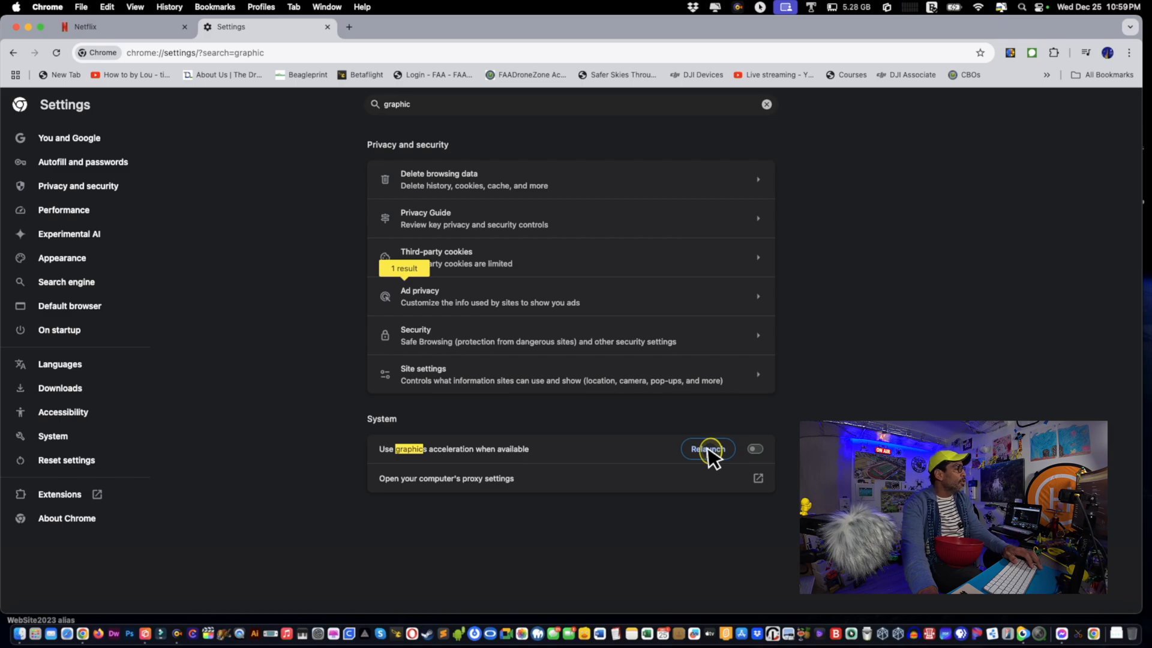
Relaunch Chrome to apply the graphics change and return to the Netflix episode
left_click(706, 449)
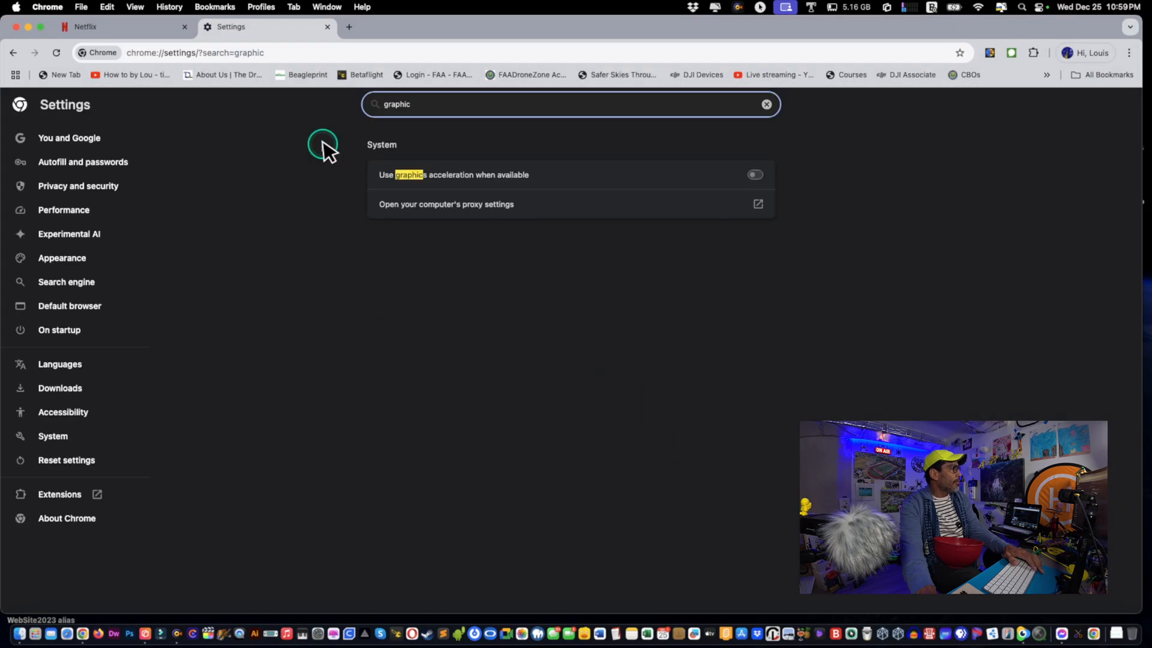
left_click(84, 26)
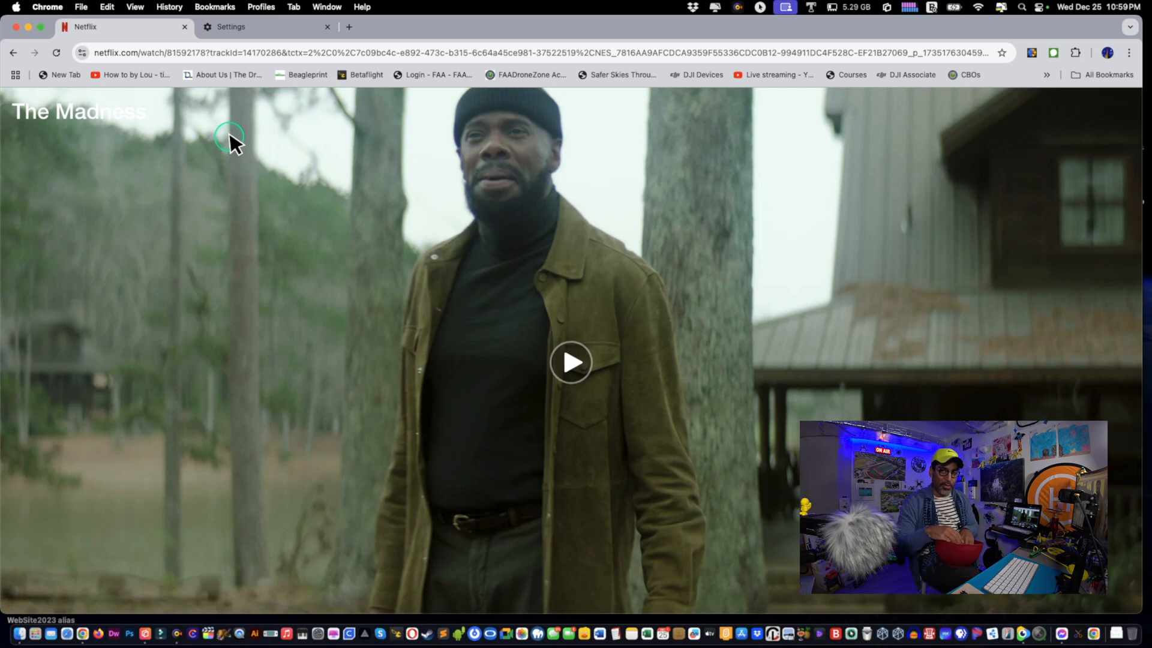
mouse_move(234, 144)
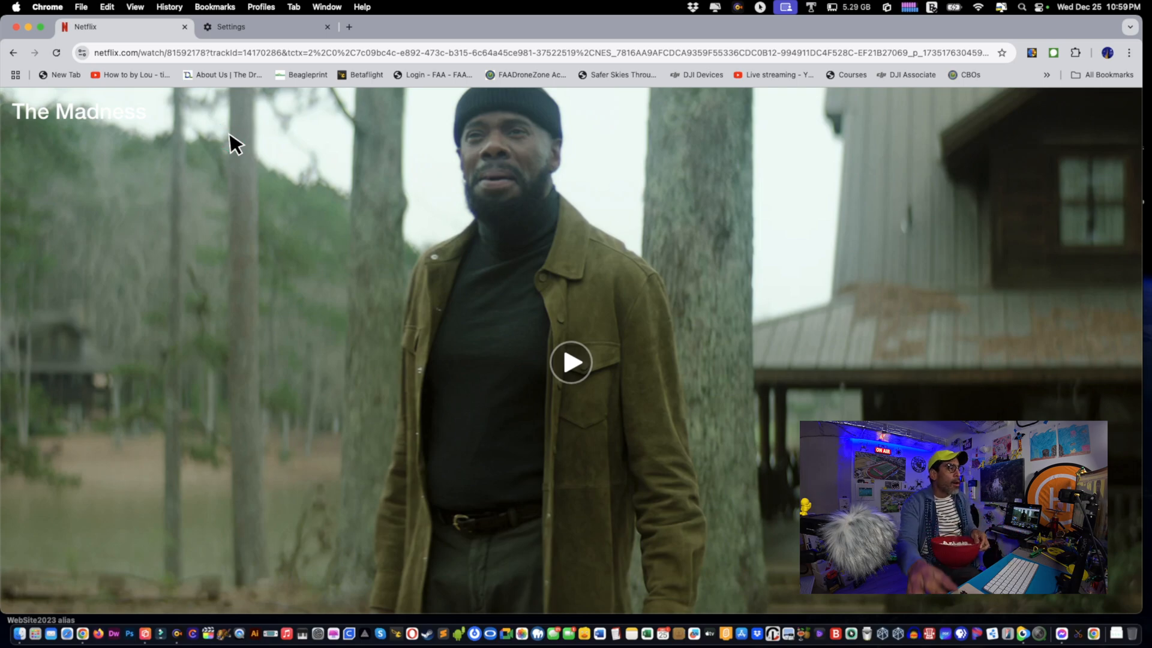
Play the episode again to confirm the picture is visible, pause it, and quit Chrome
left_click(571, 363)
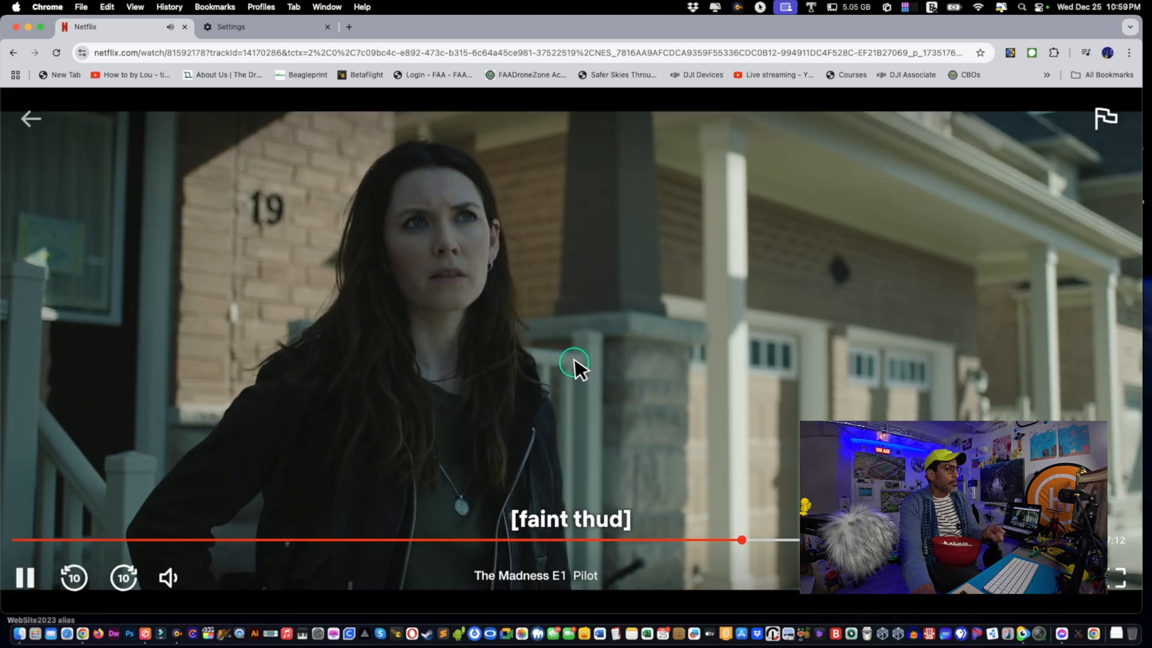
left_click(573, 367)
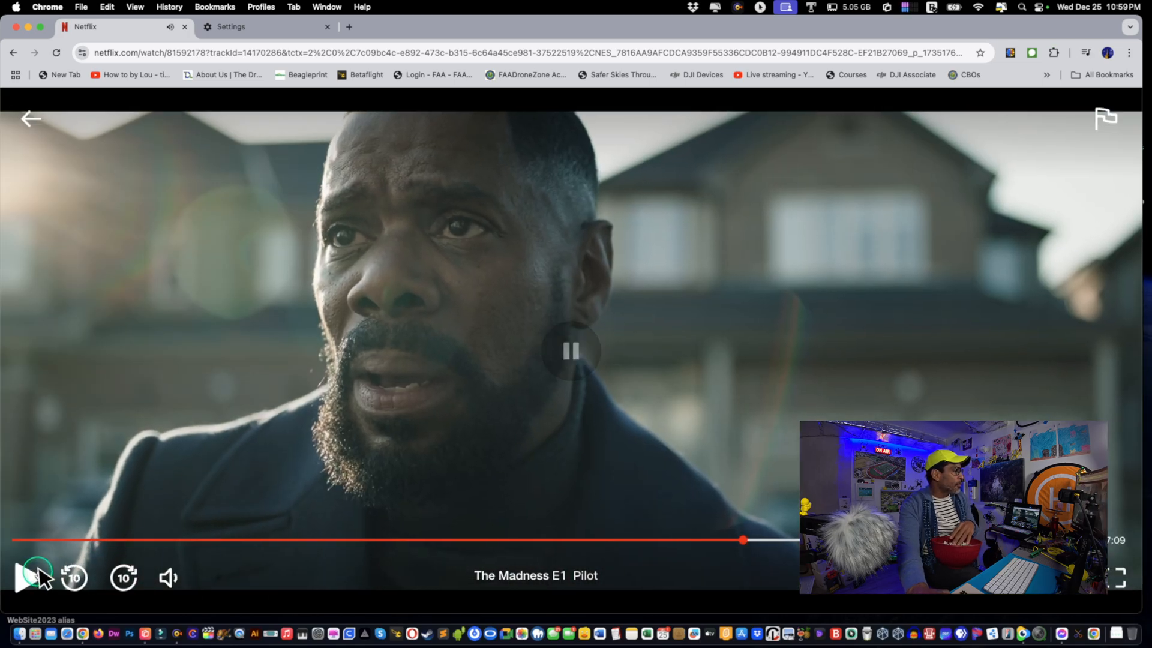
left_click(231, 26)
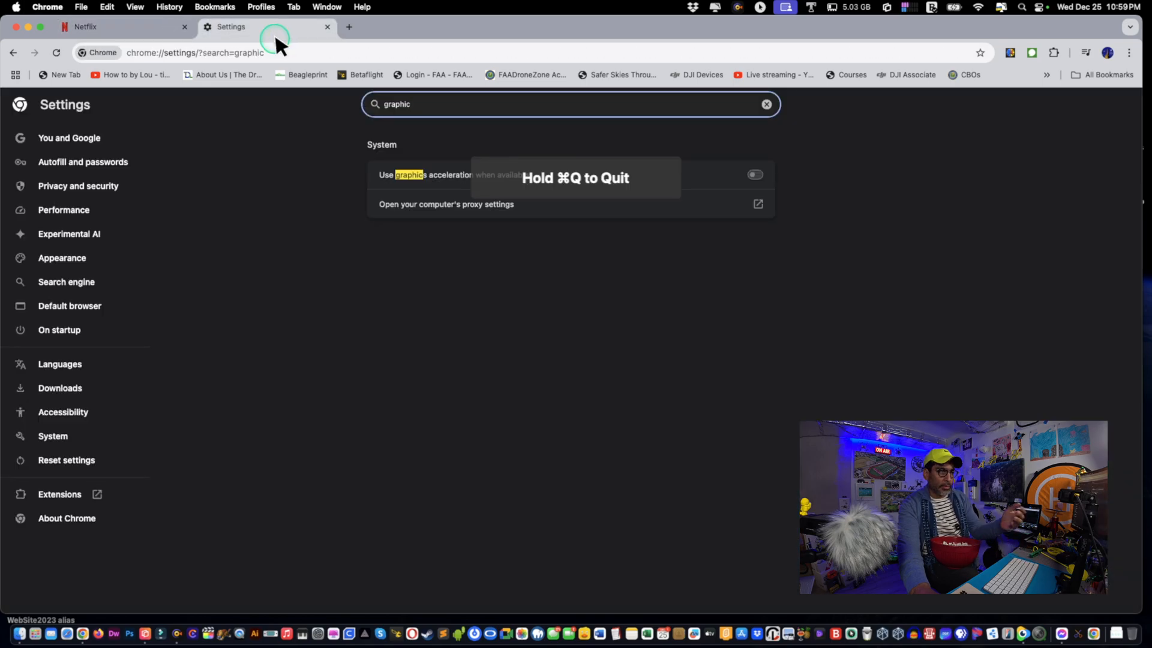
mouse_move(301, 90)
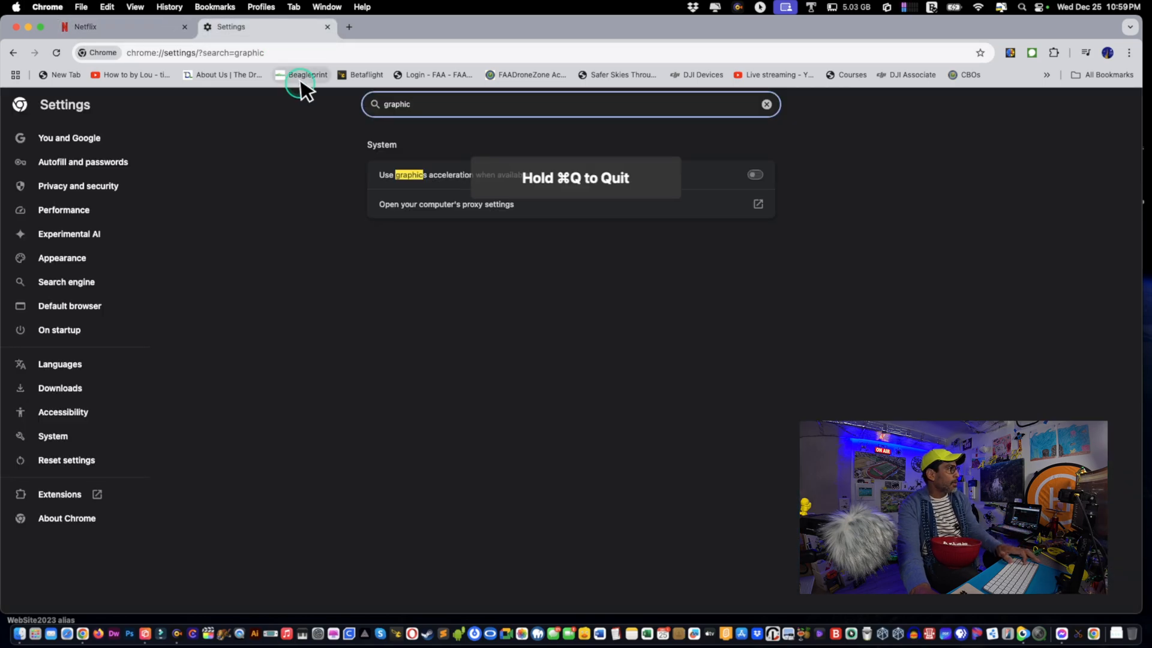
left_click(47, 8)
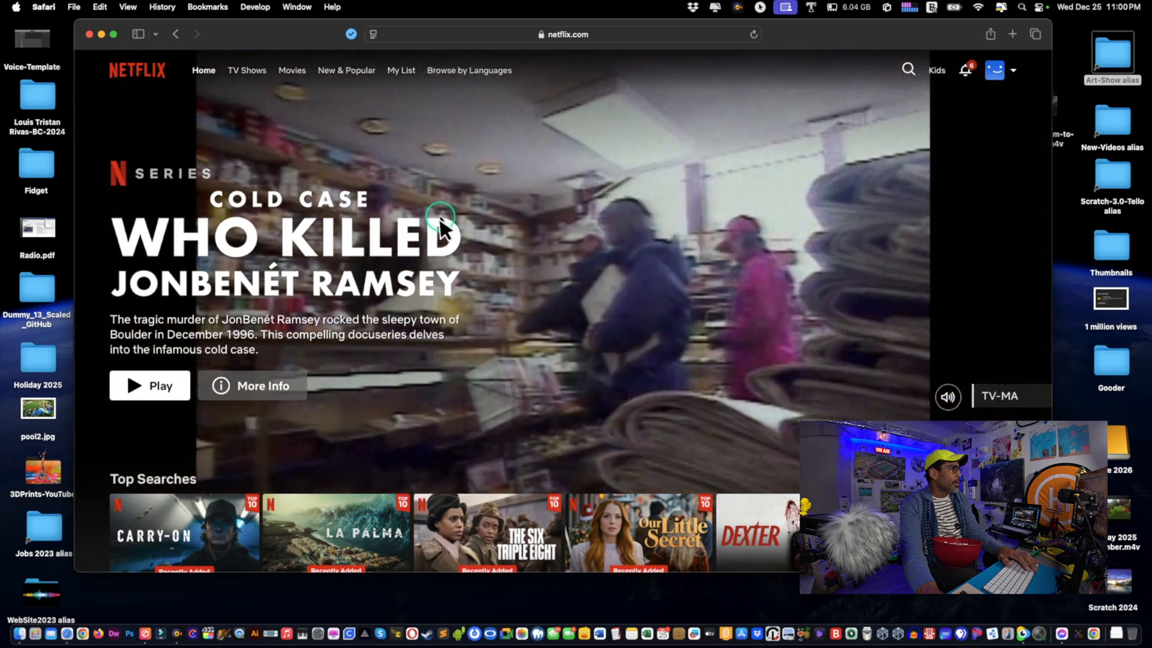
Play The Madness episode 1 from Safari's Netflix home page and pause its black picture
scroll("down", 3)
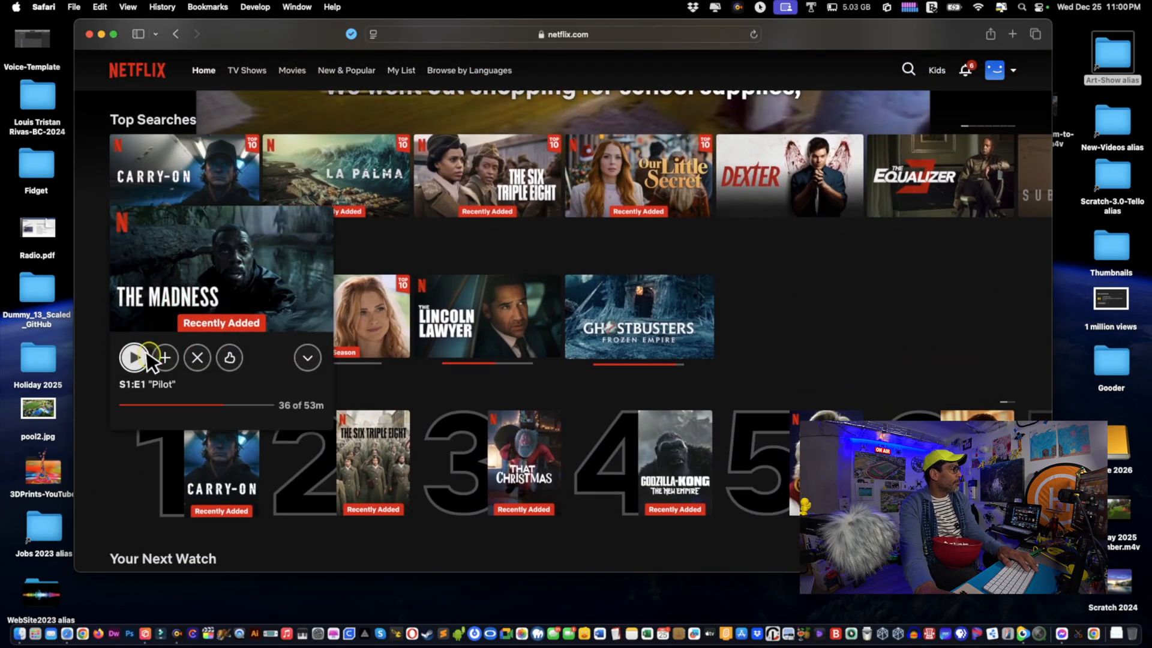
left_click(133, 358)
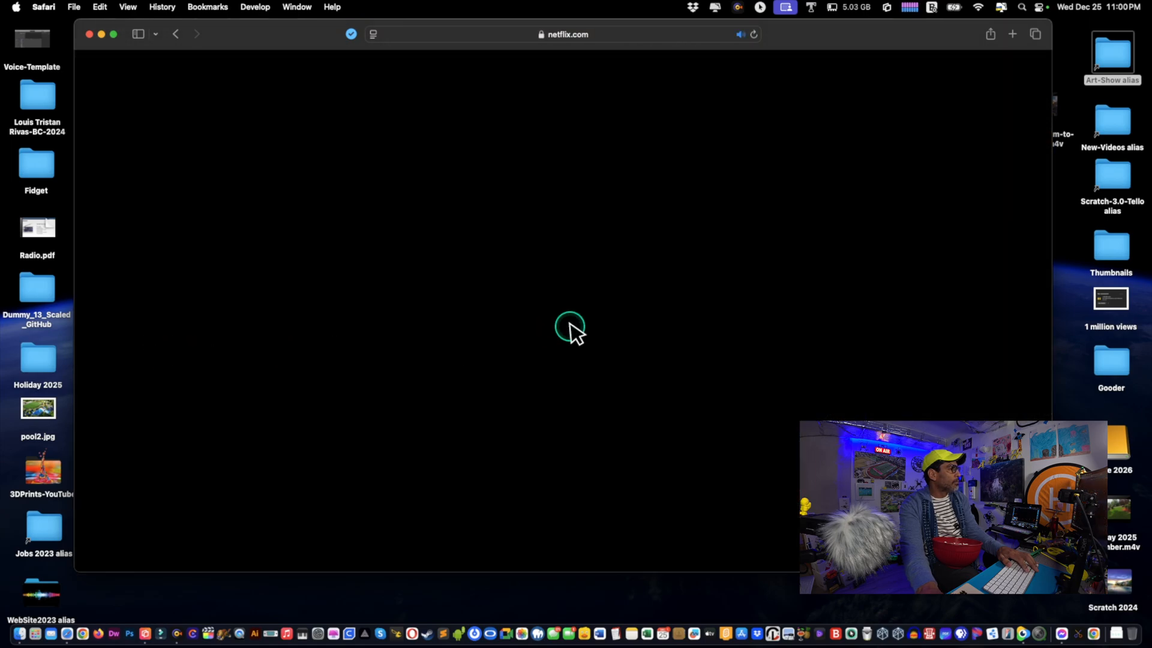
left_click(569, 326)
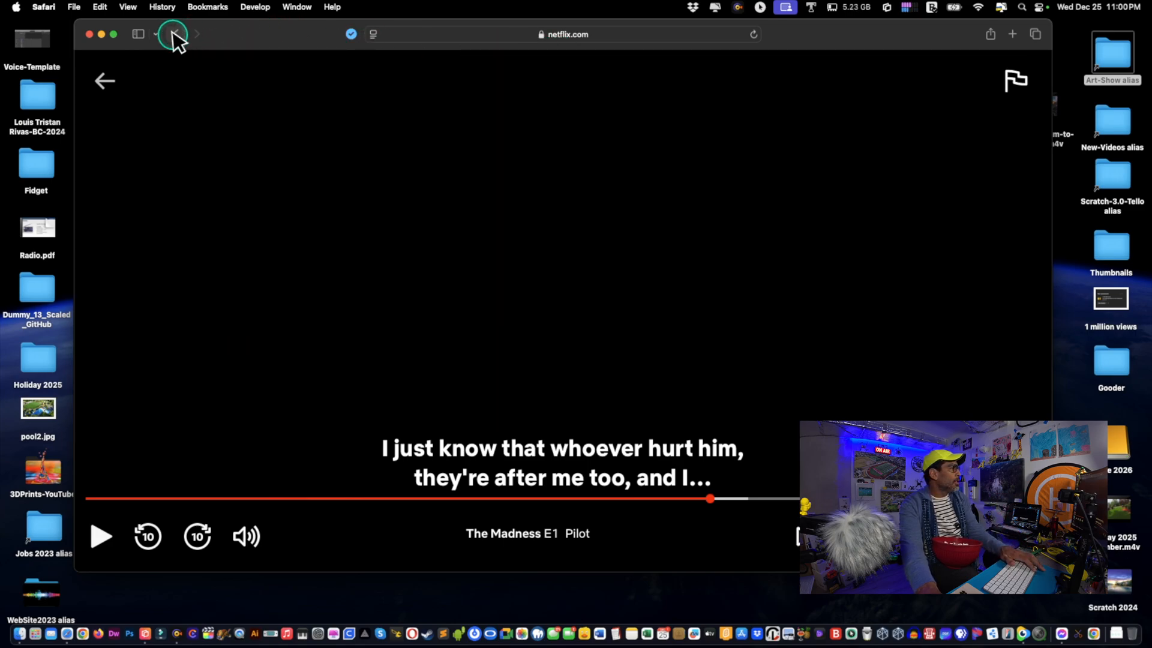
Check the site's encryption details, then navigate from the episode address back to netflix.com
left_click(542, 33)
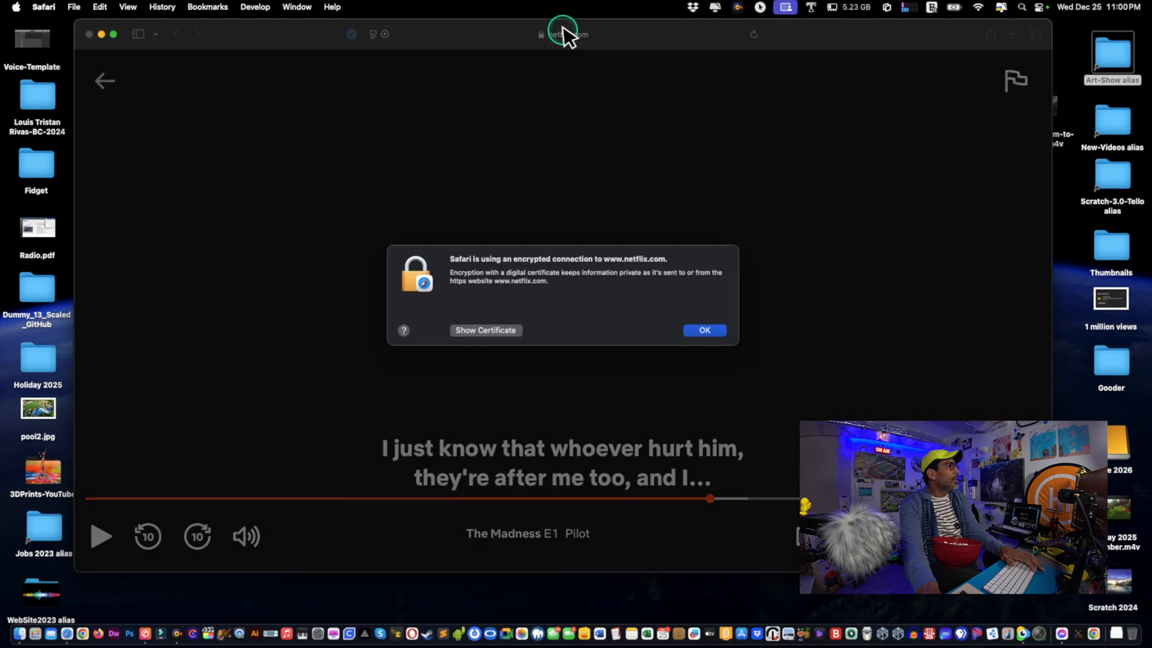
left_click(702, 330)
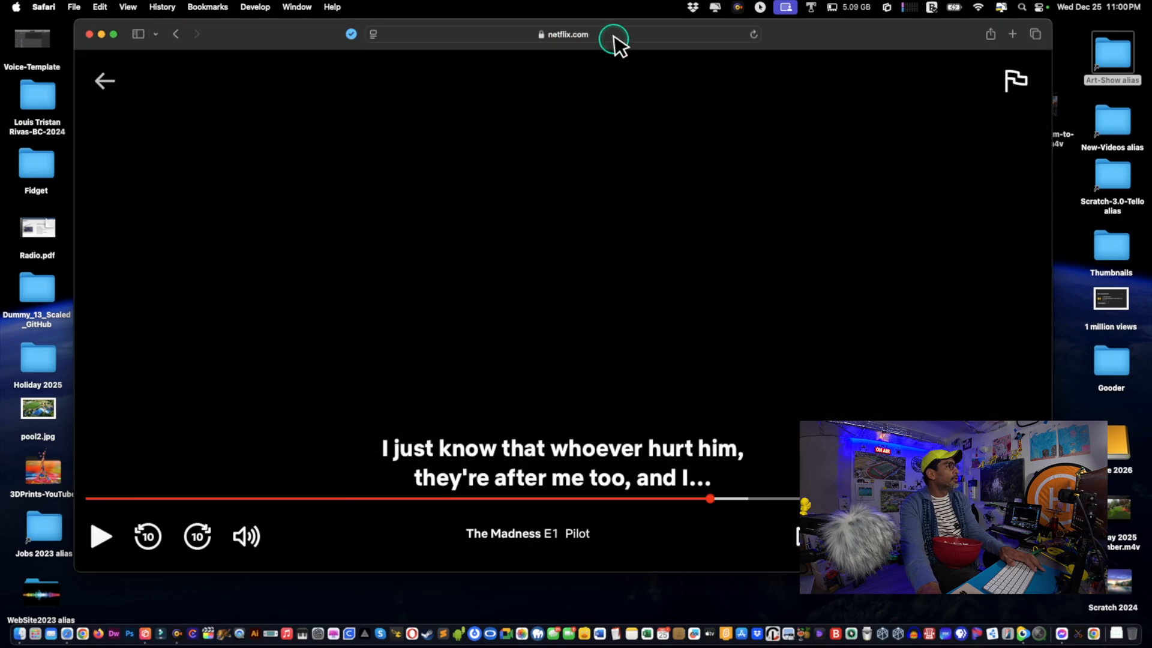
left_click(558, 33)
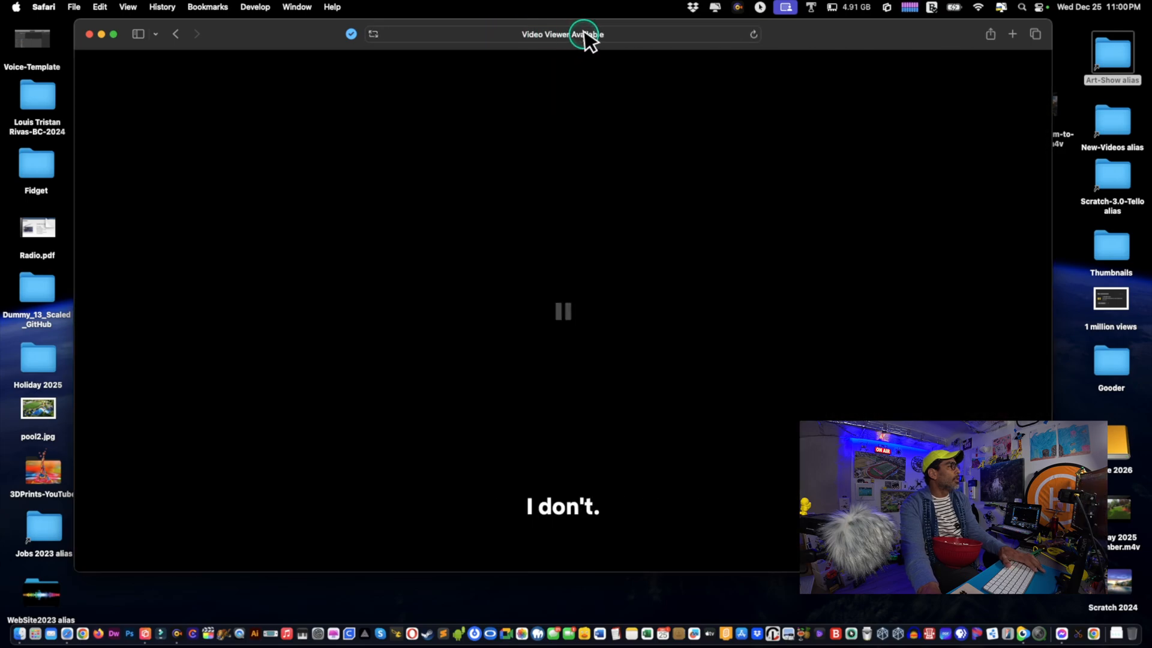
left_click(562, 34)
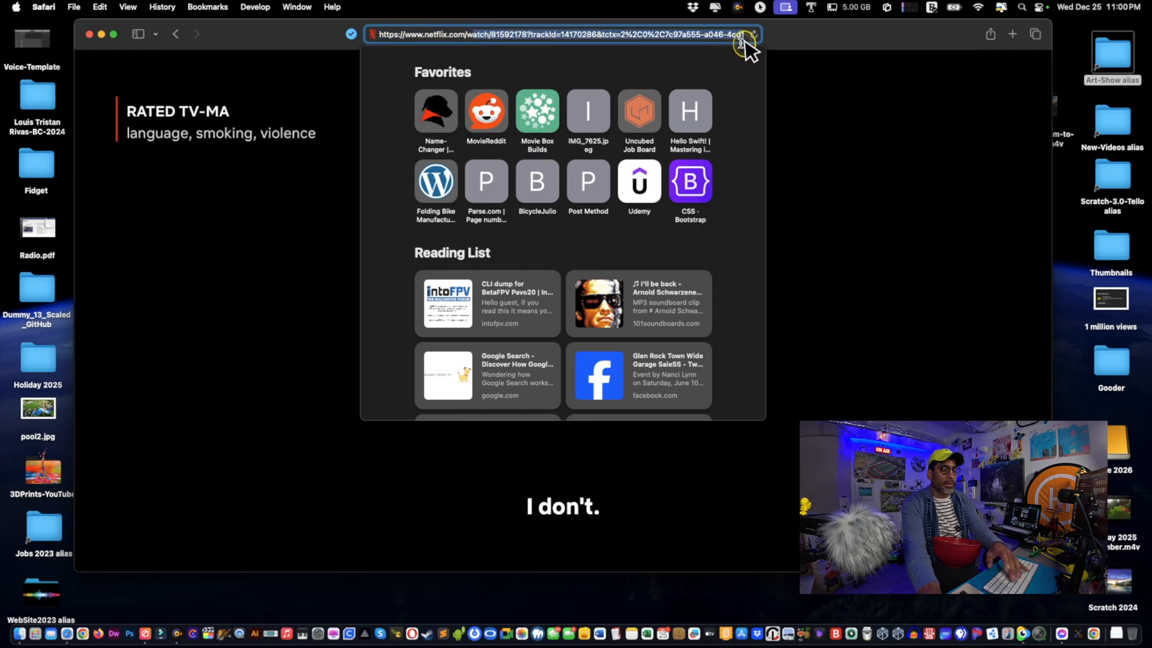
left_click(558, 34)
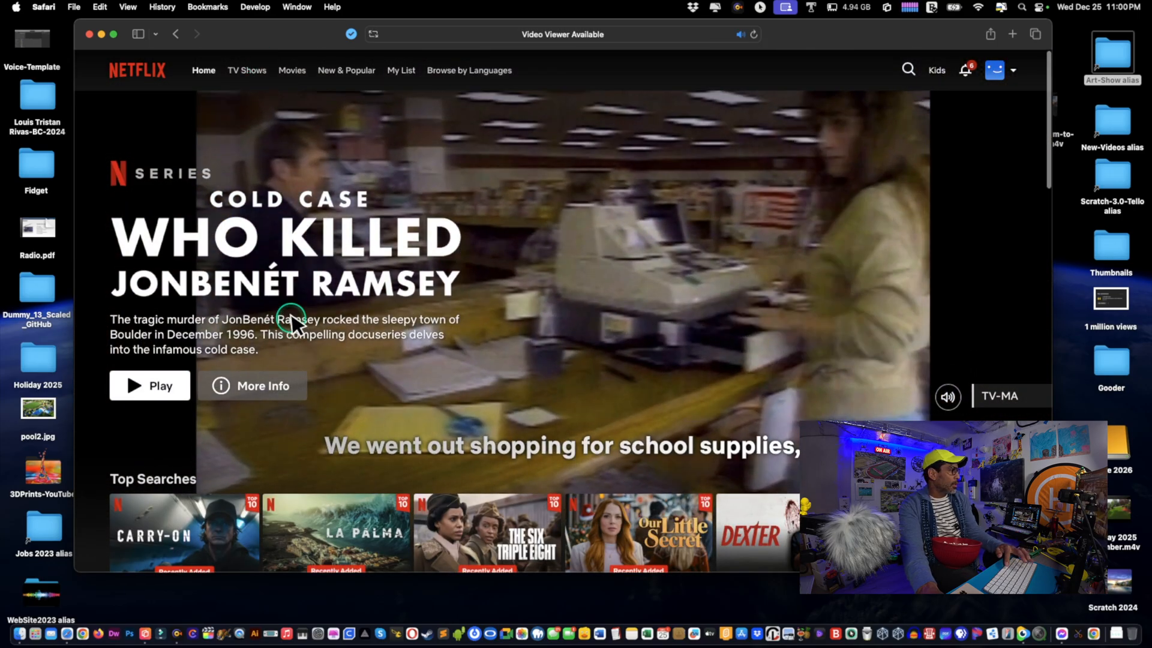
In netflix.com's website settings allow Pop-up Windows, Camera, Microphone and Location, with Screen Sharing on Ask
scroll("down", 3)
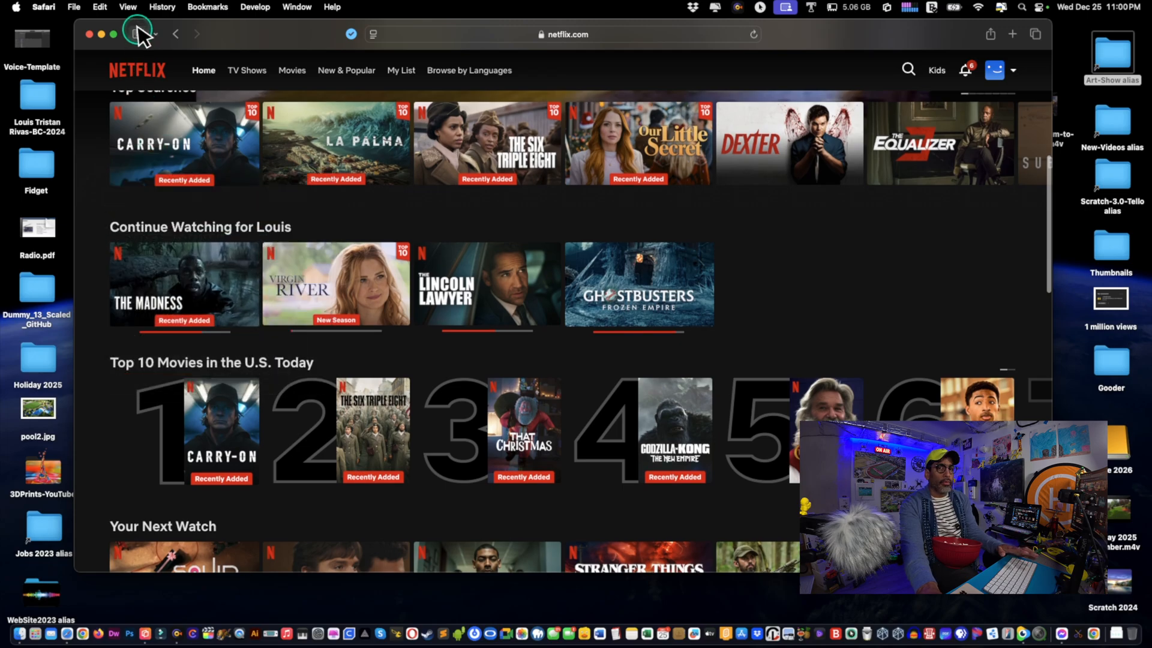
left_click(45, 7)
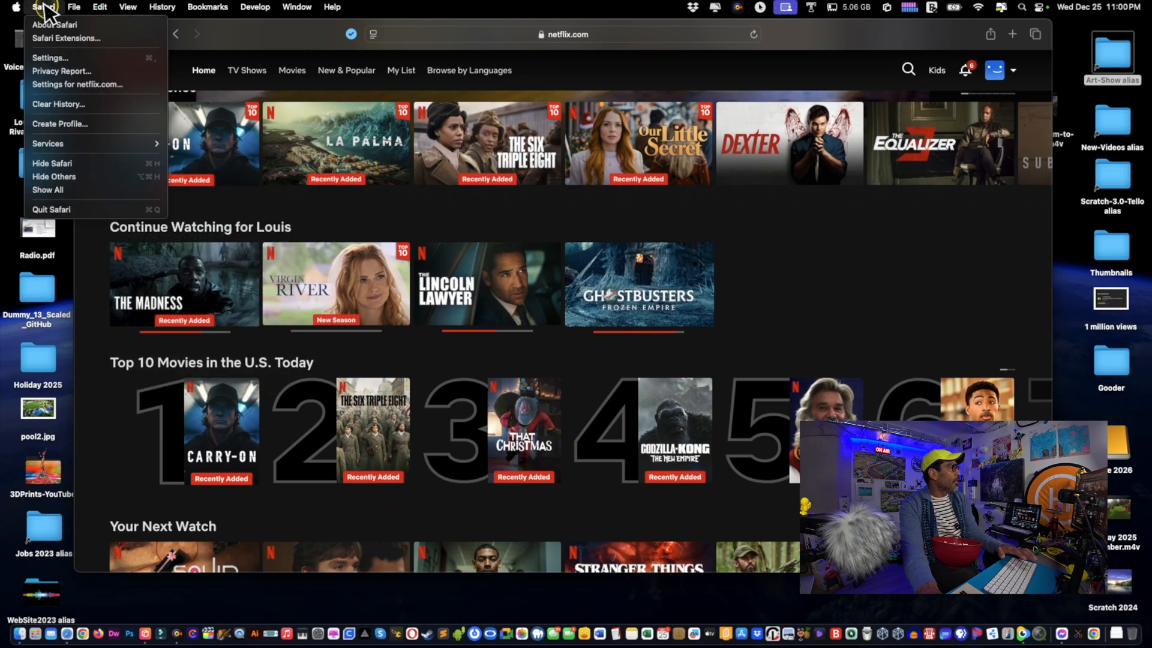
mouse_move(77, 84)
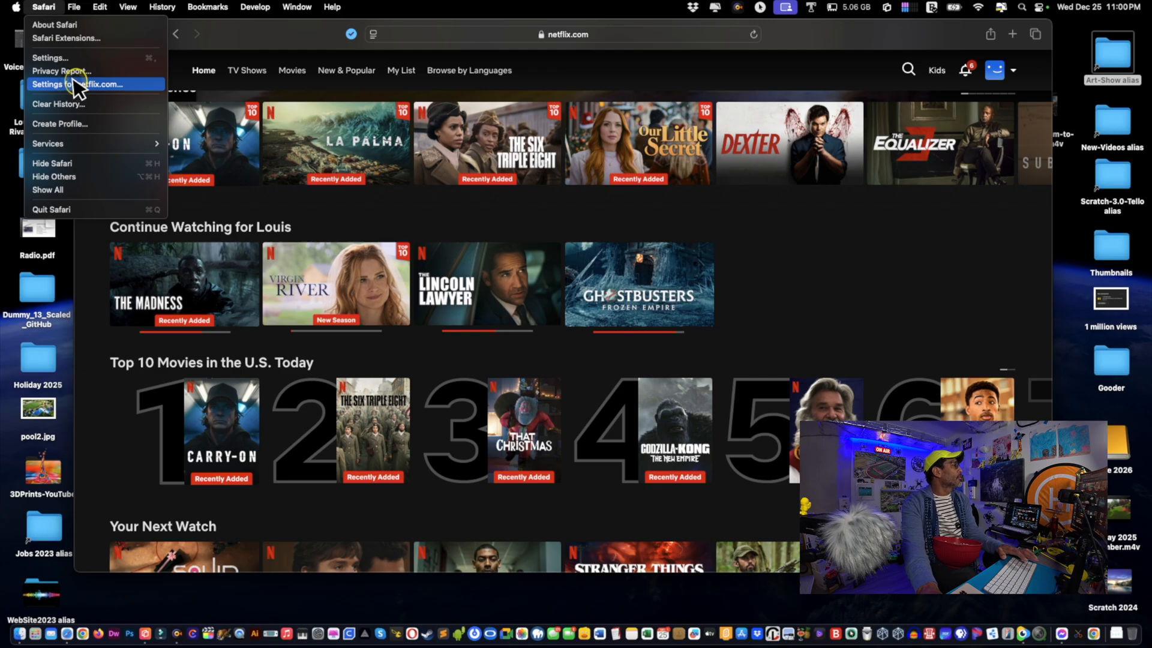
left_click(78, 84)
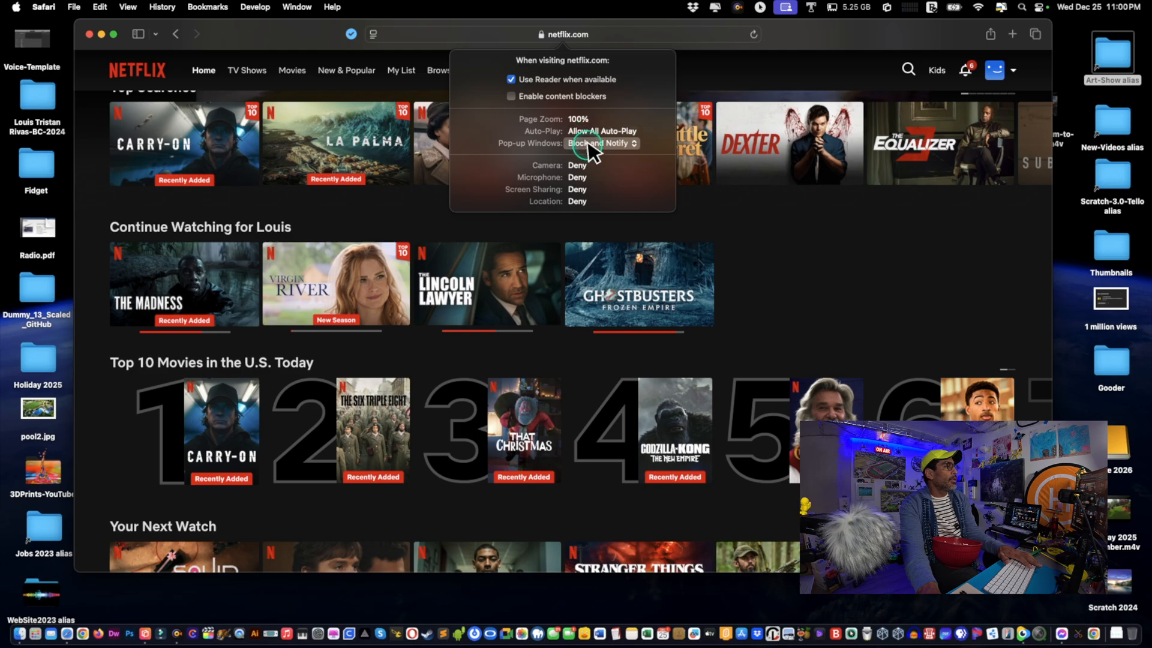
left_click(601, 142)
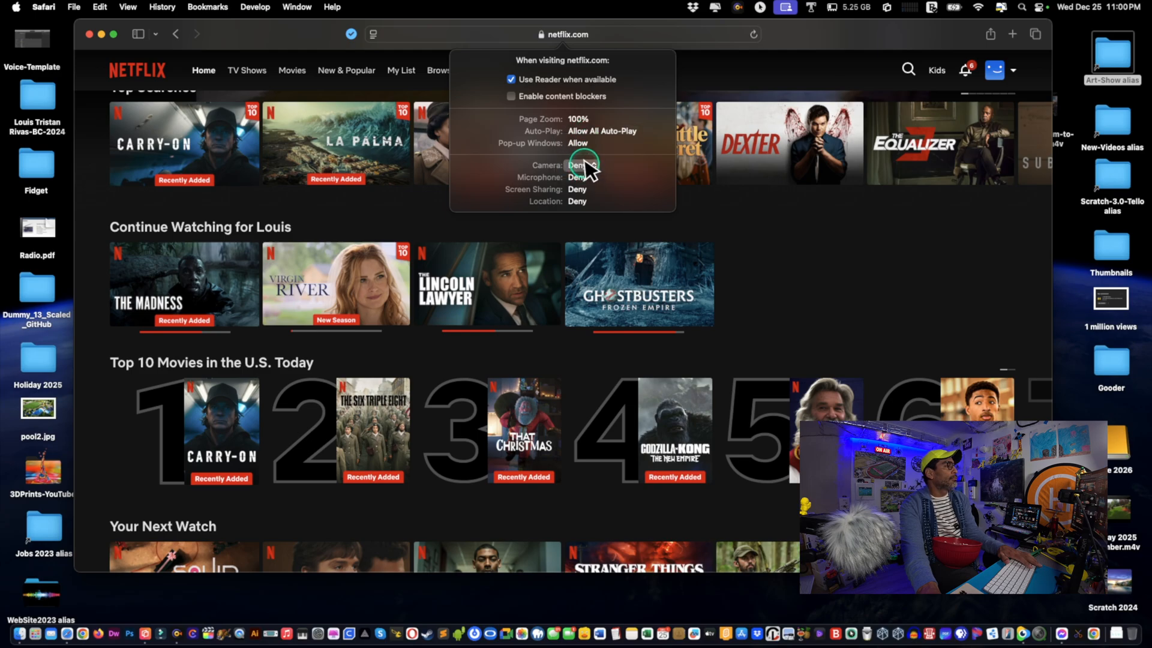
left_click(579, 164)
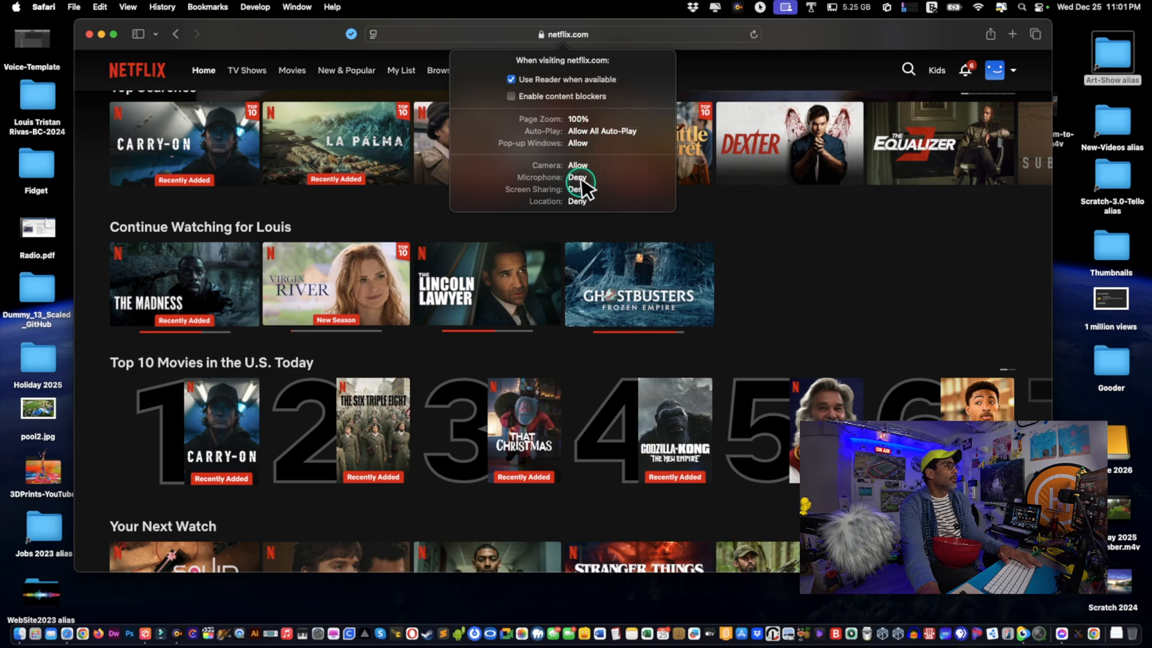
left_click(577, 178)
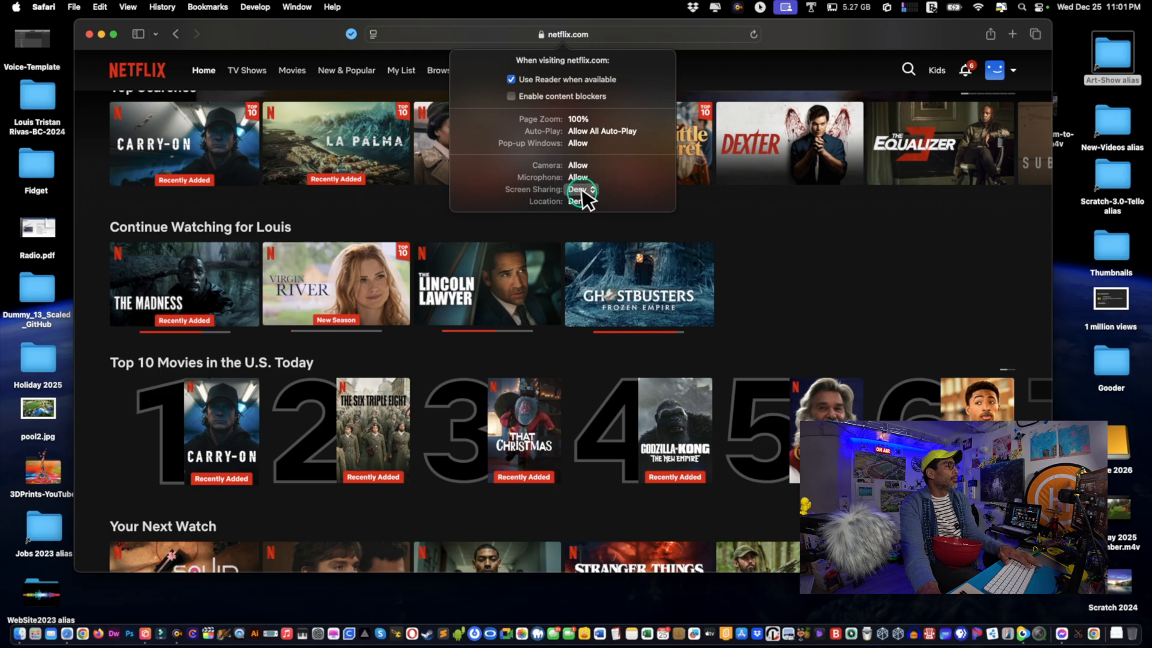
left_click(578, 188)
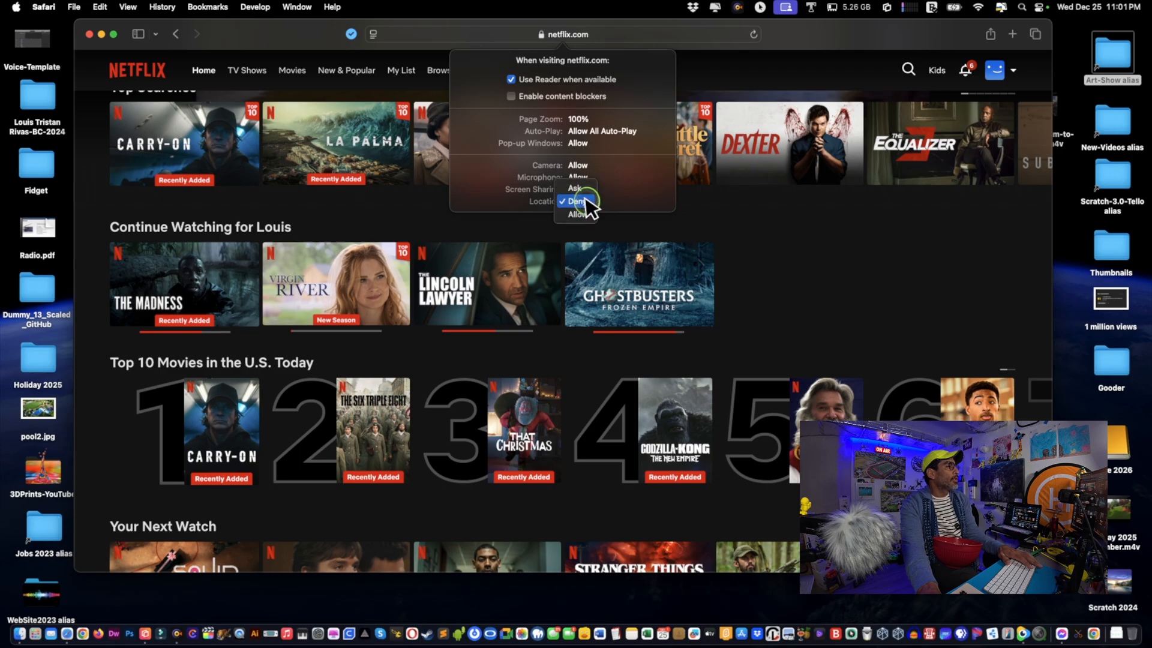
left_click(578, 202)
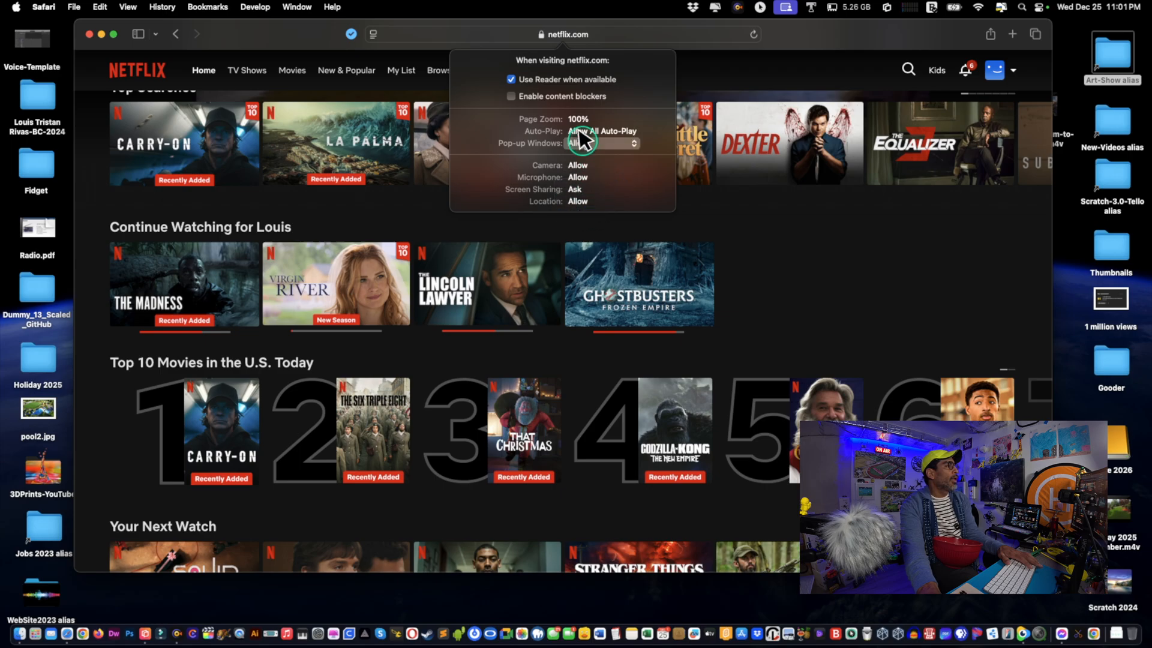
left_click(573, 33)
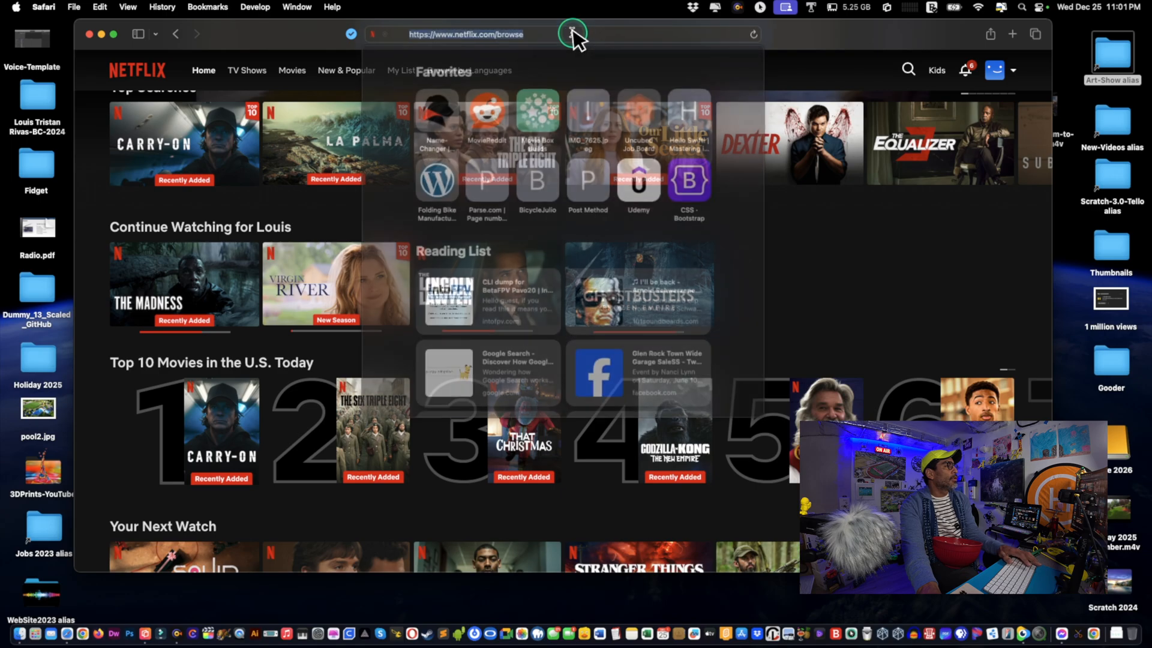
Quit Safari and reopen it from the Dock so the site settings take effect
left_click(463, 34)
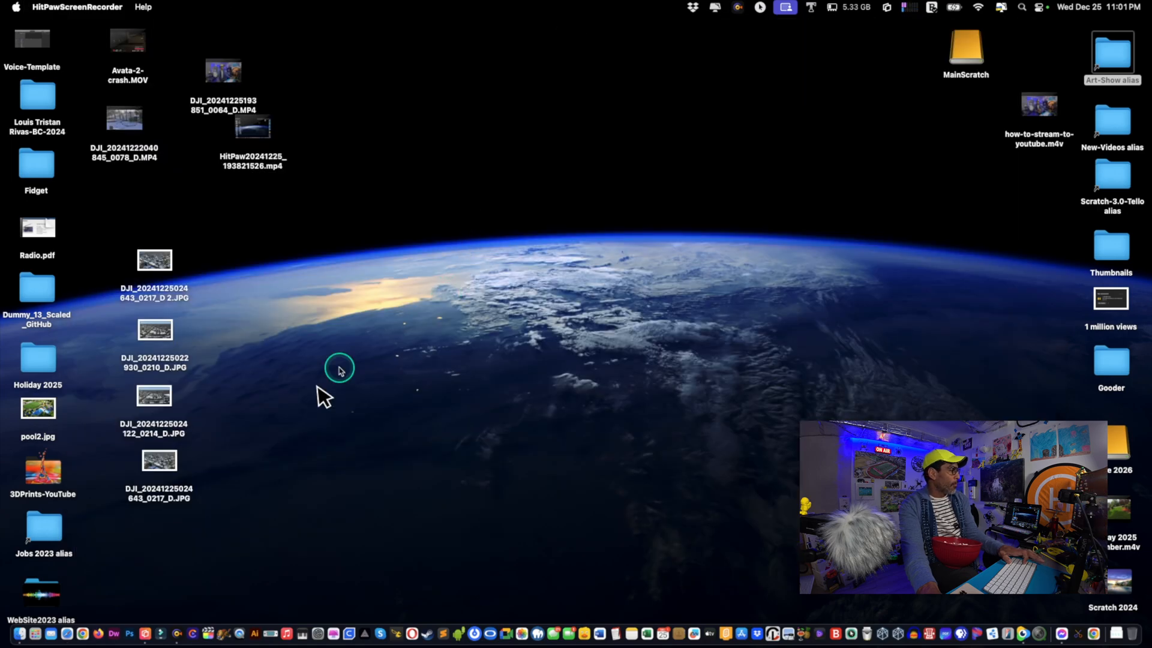
mouse_move(97, 632)
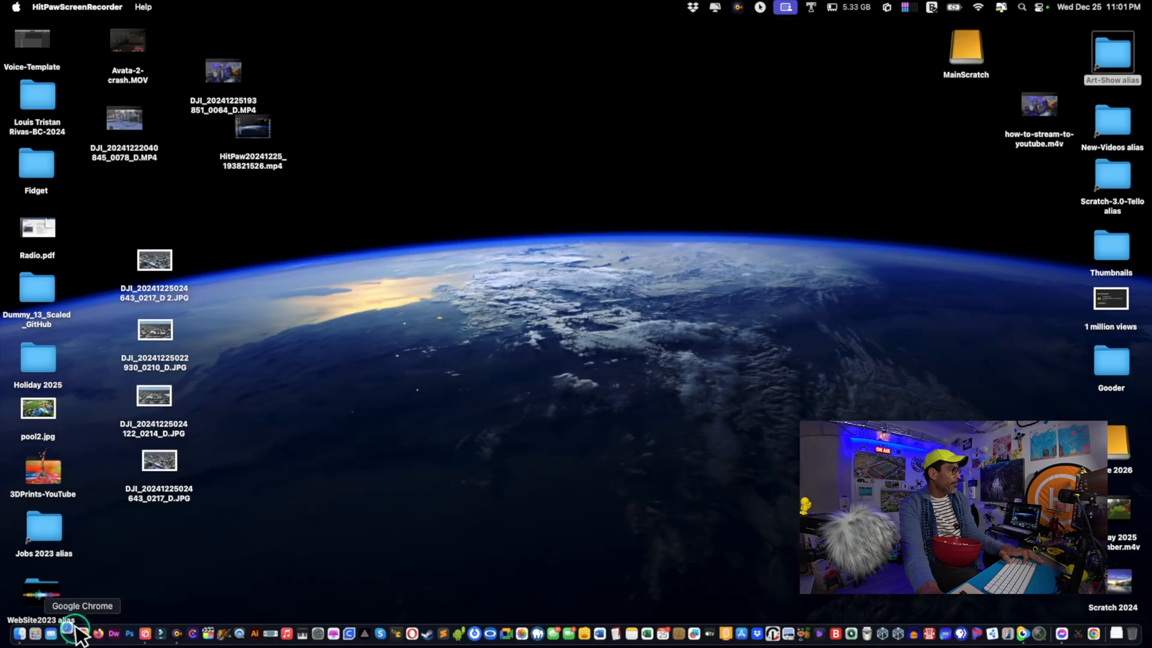
left_click(81, 634)
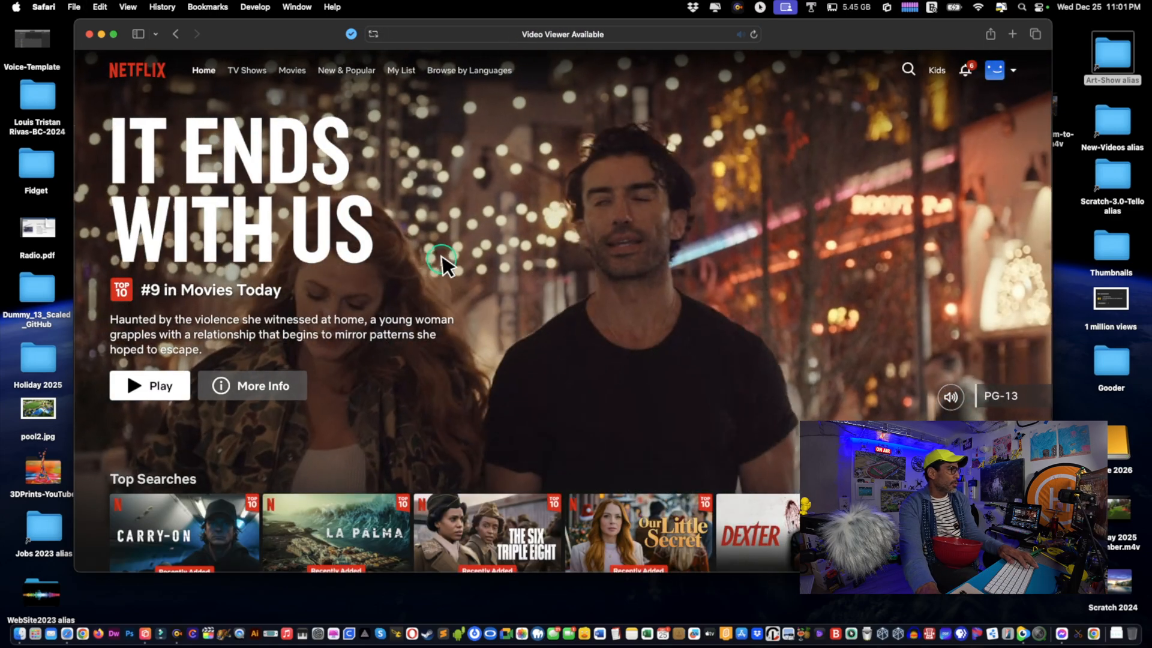
Play The Madness from Continue Watching, still black with subtitles, then go back home
scroll("down", 3)
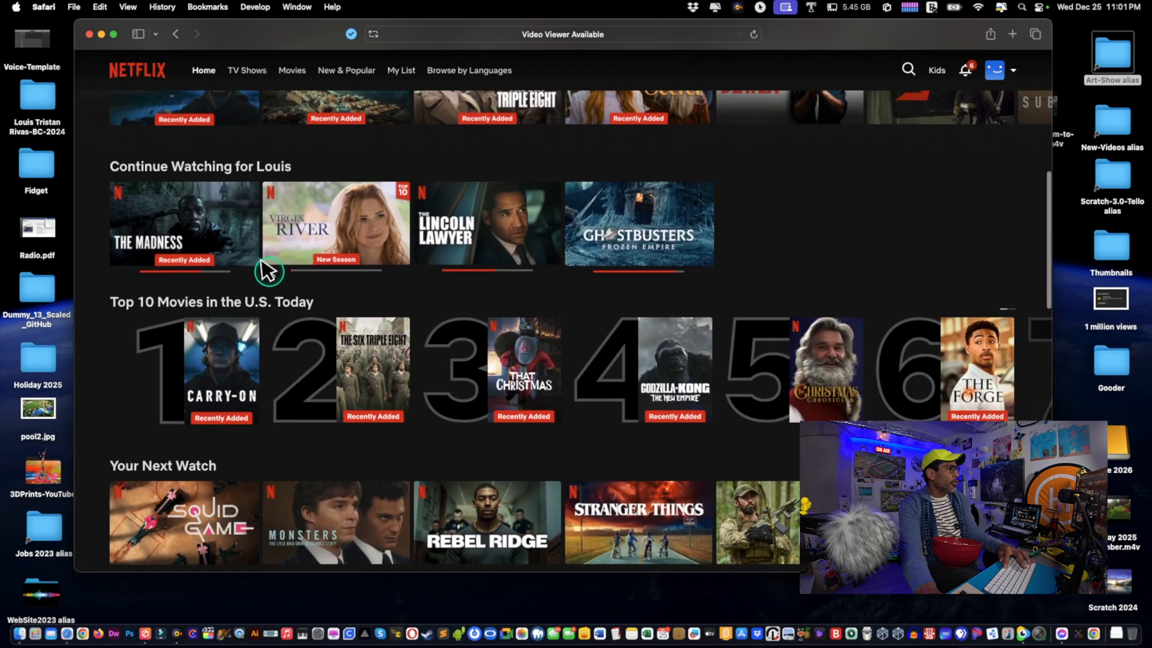
mouse_move(183, 224)
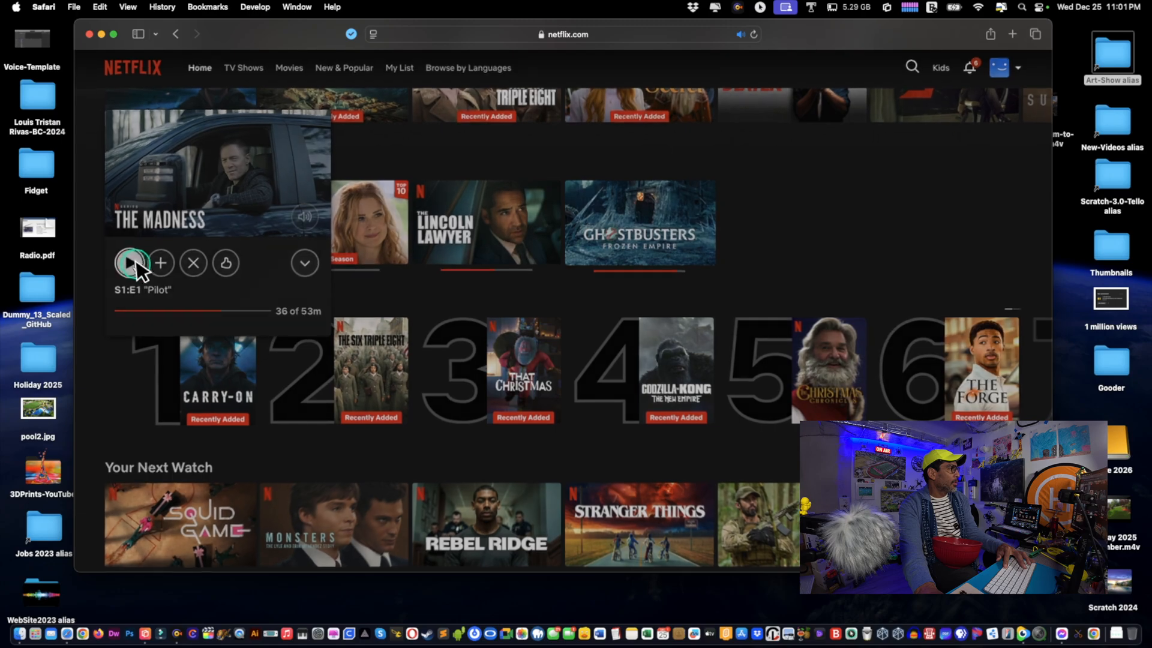
left_click(132, 262)
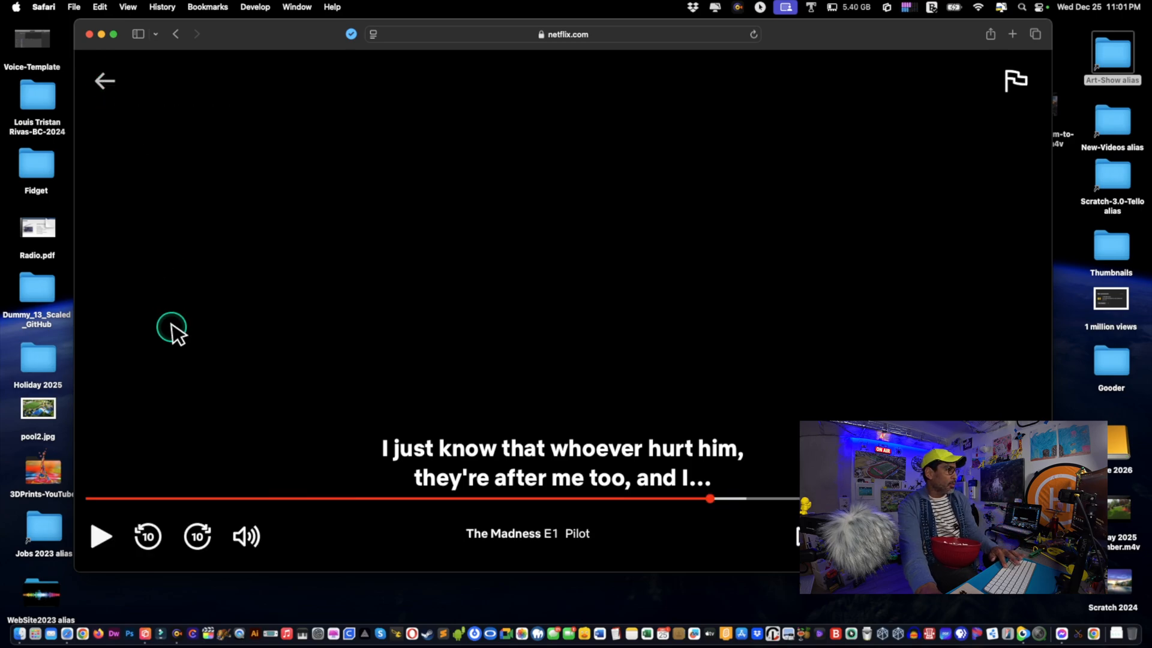
left_click(104, 81)
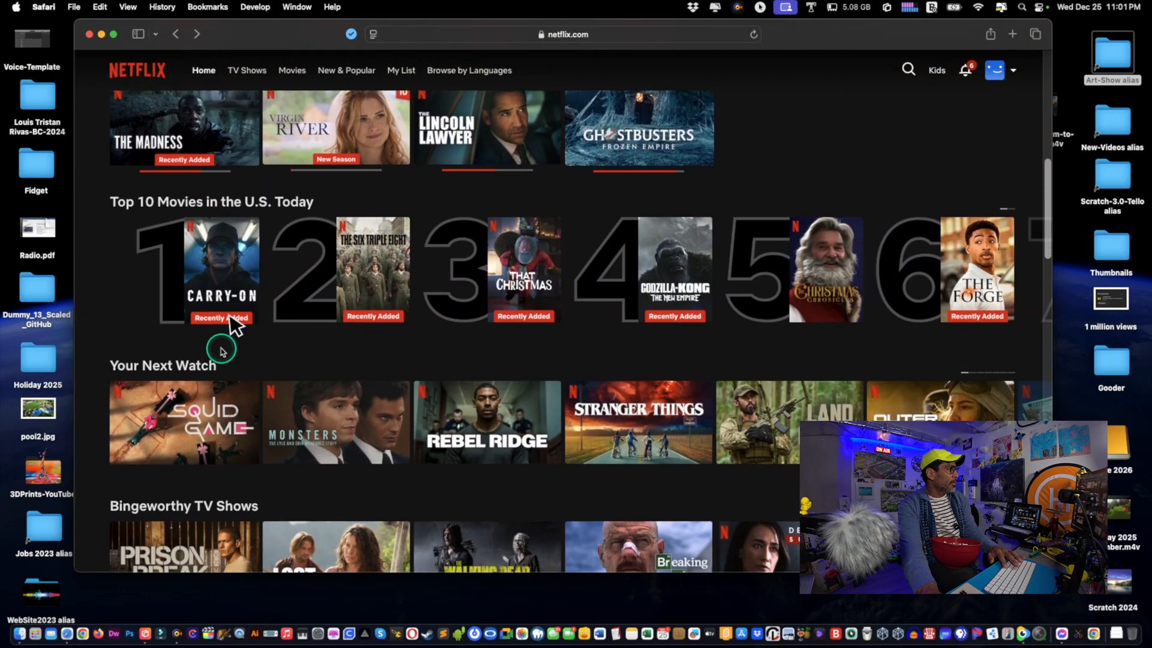
From The Madness details play episode 2, Djibouti, with a visible picture, then close the details
scroll("up", 3)
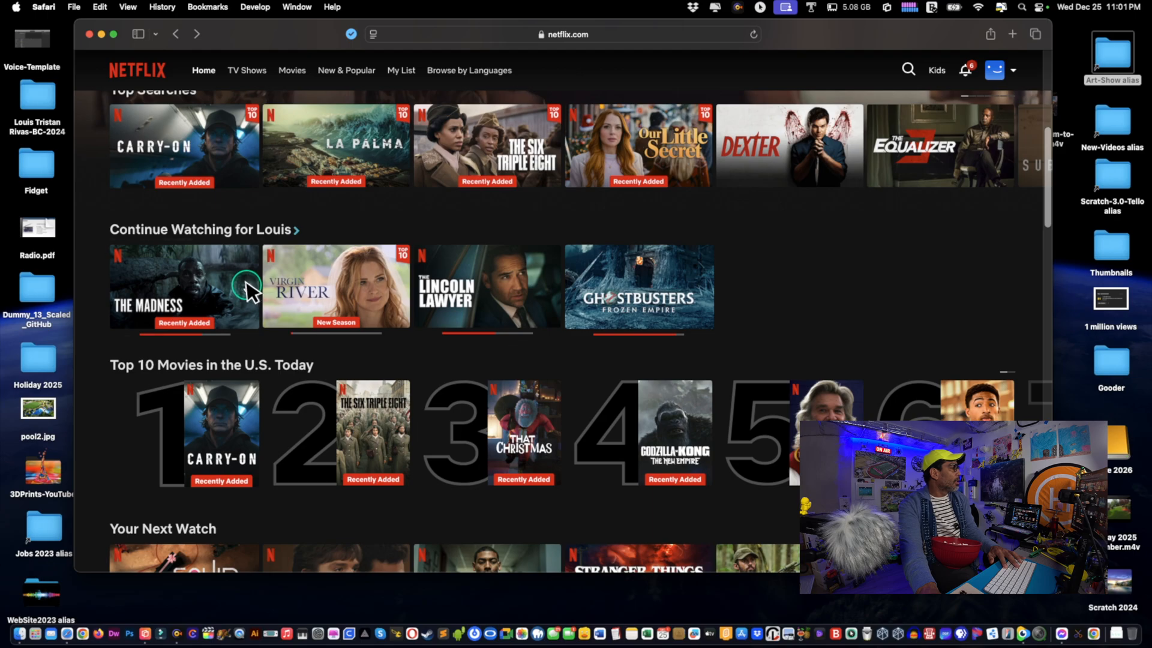
left_click(183, 287)
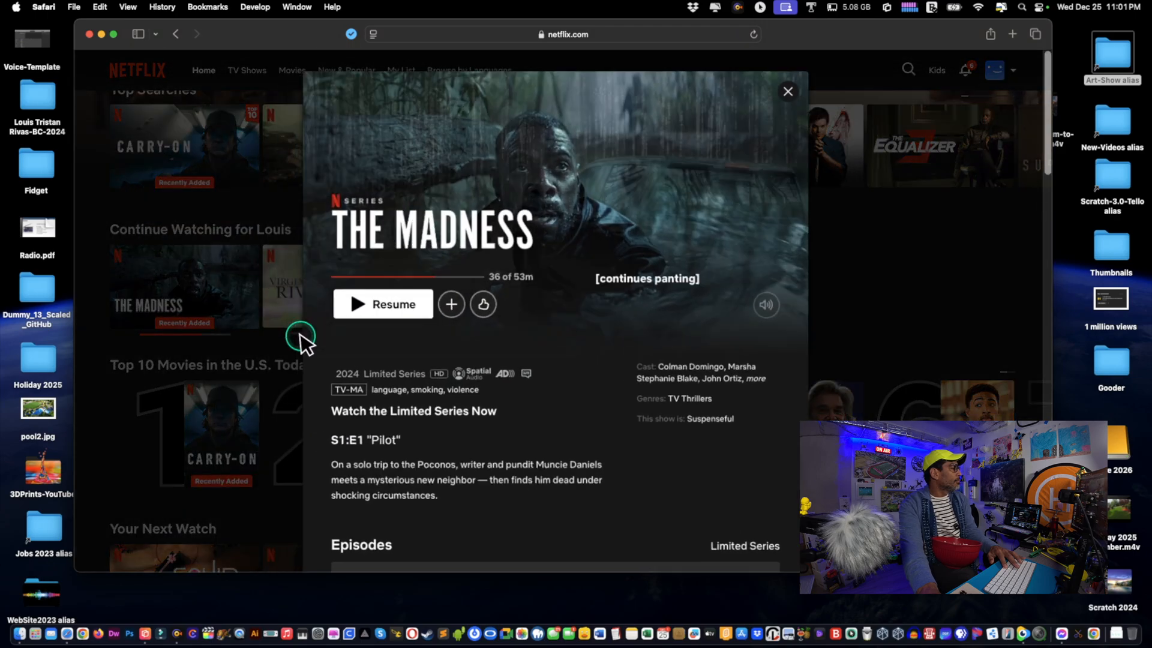
scroll("down", 3)
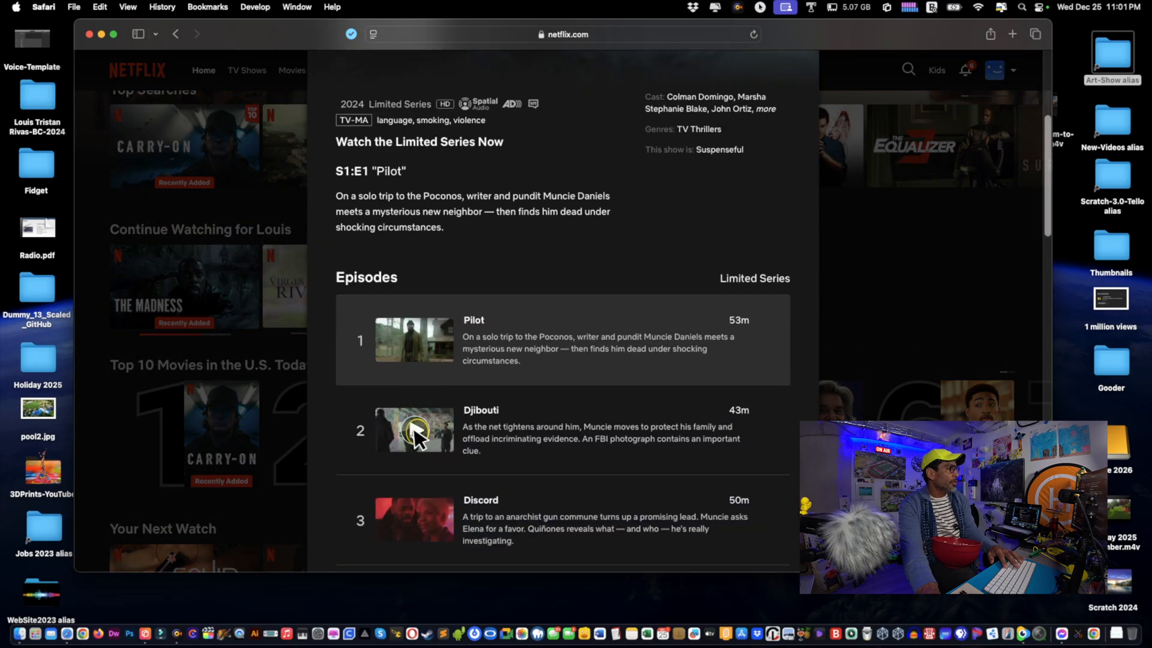
left_click(413, 430)
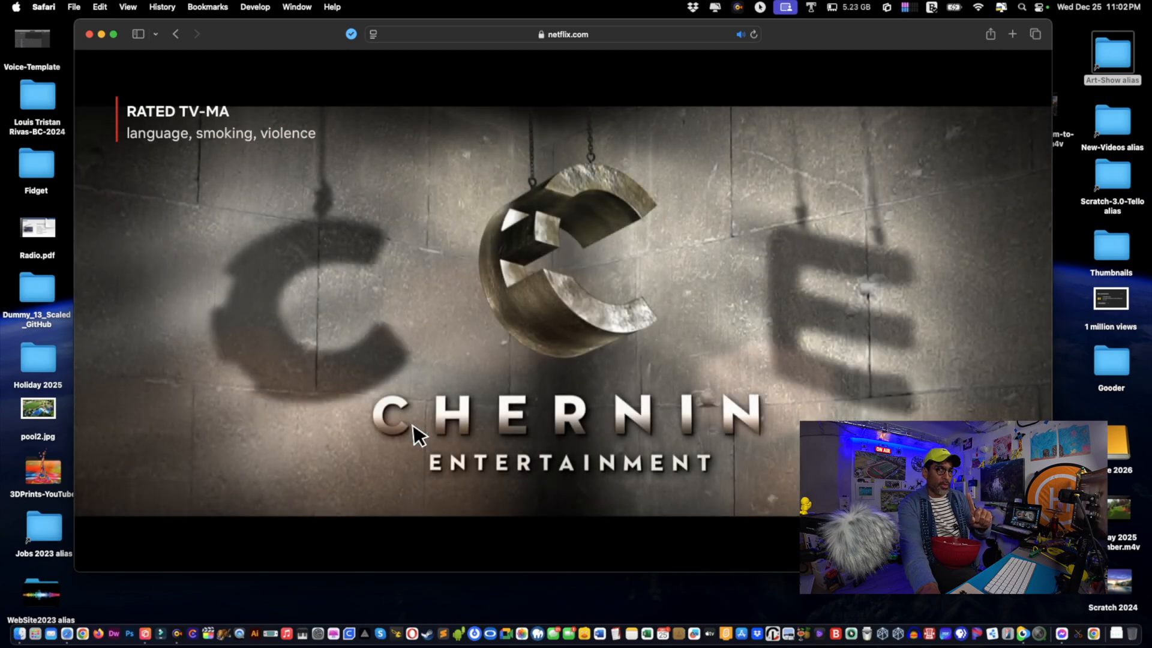
left_click(412, 429)
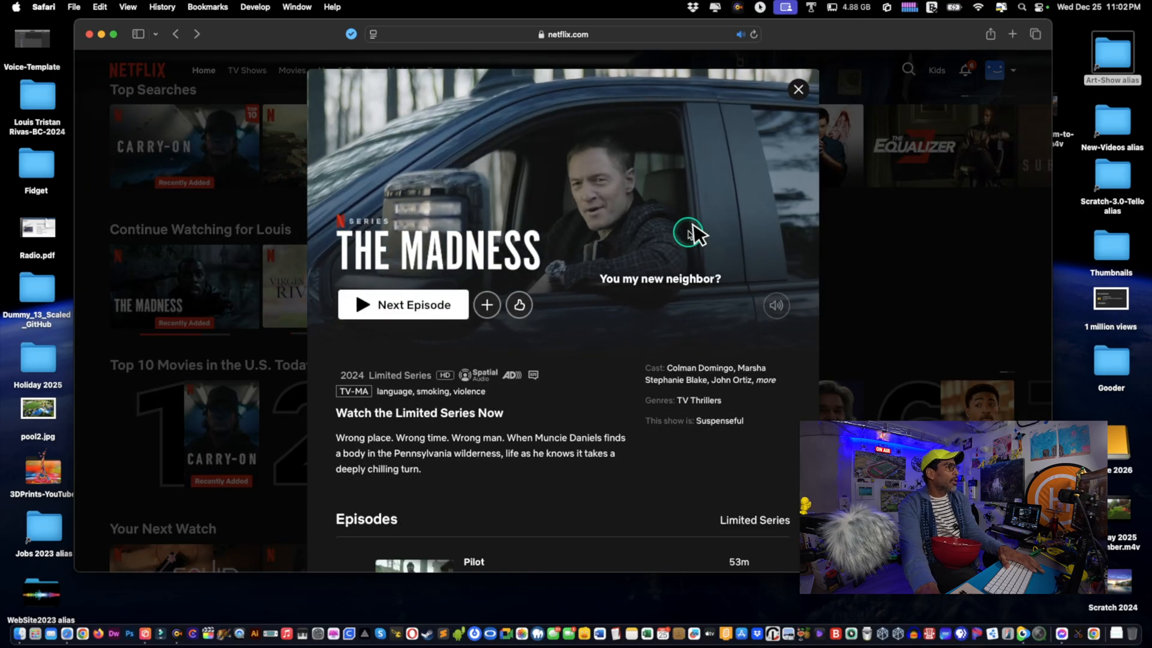
left_click(798, 89)
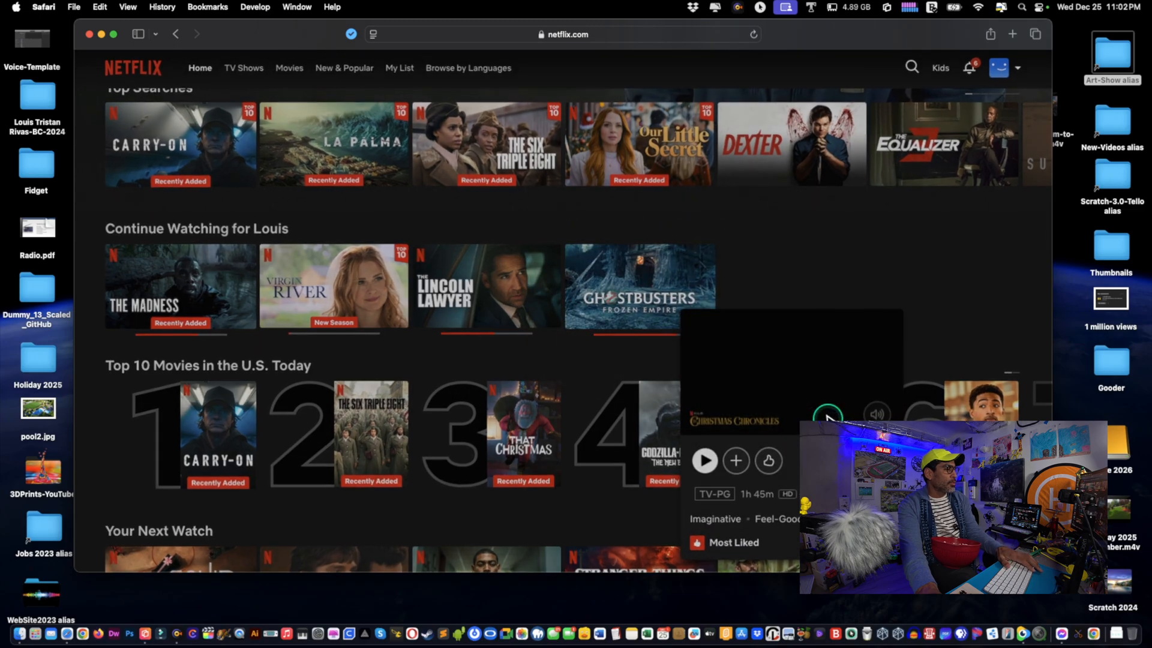
left_click(703, 461)
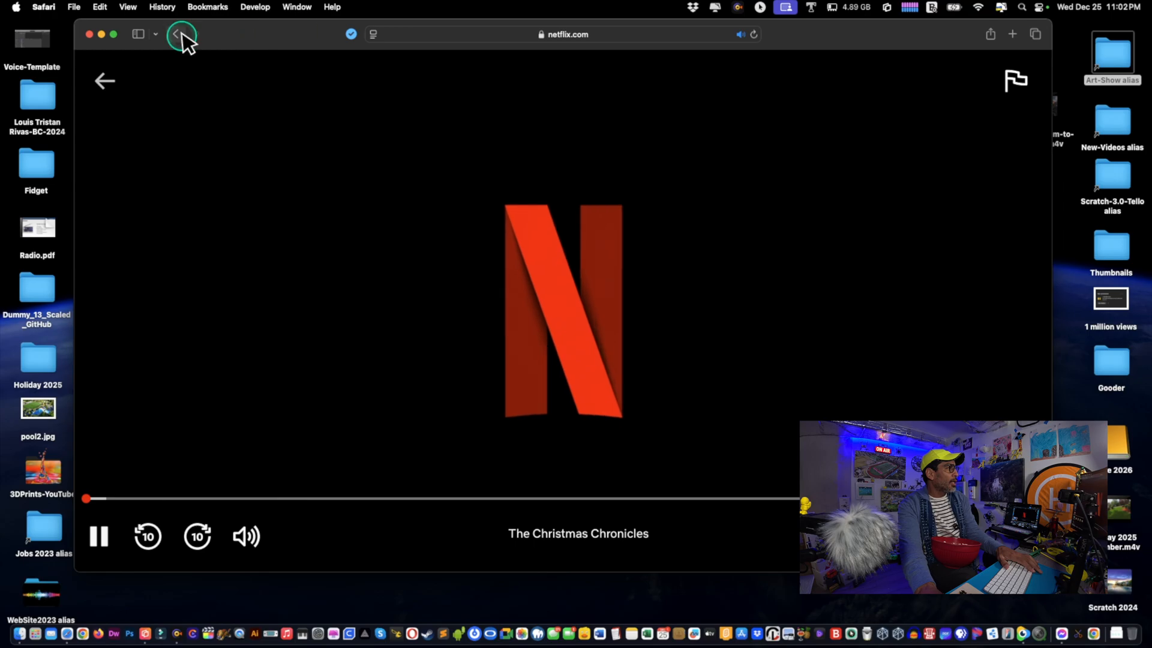
left_click(181, 35)
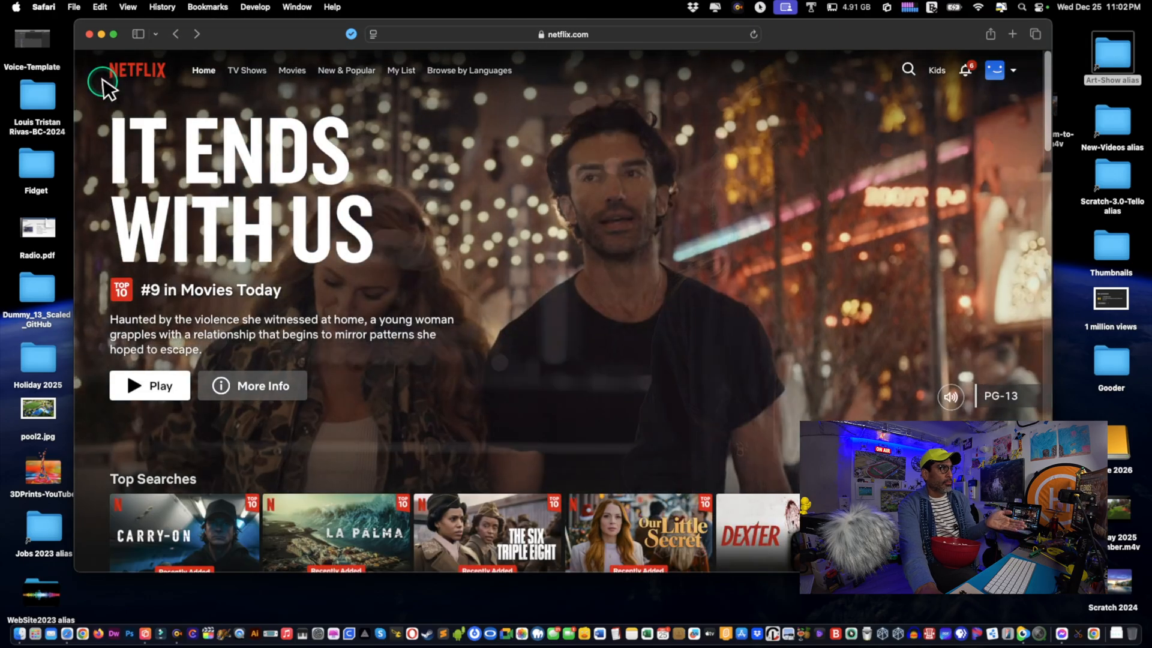
scroll("down", 3)
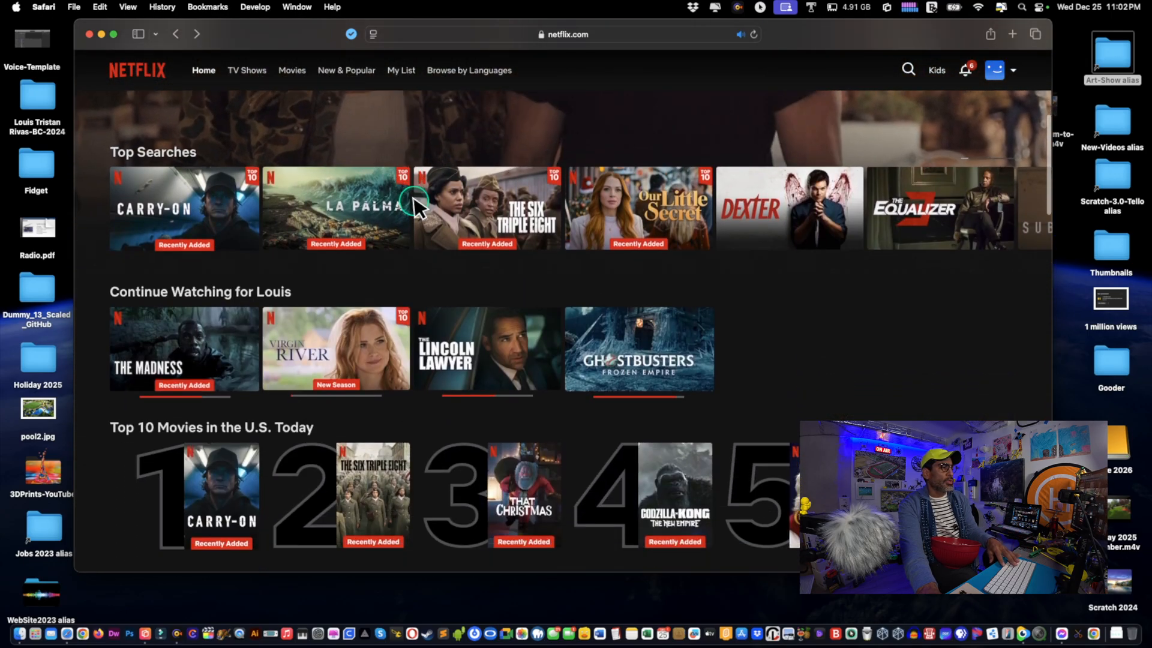
scroll("down", 3)
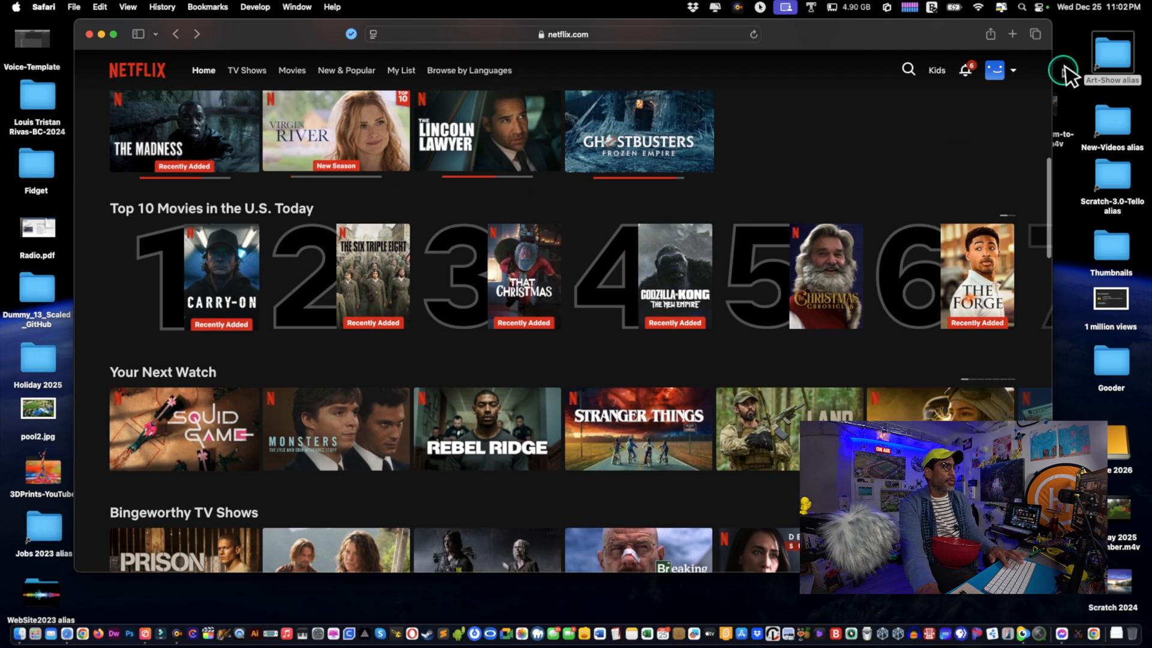
Switch Netflix to the second profile, Hillary, from the profile menu
left_click(995, 69)
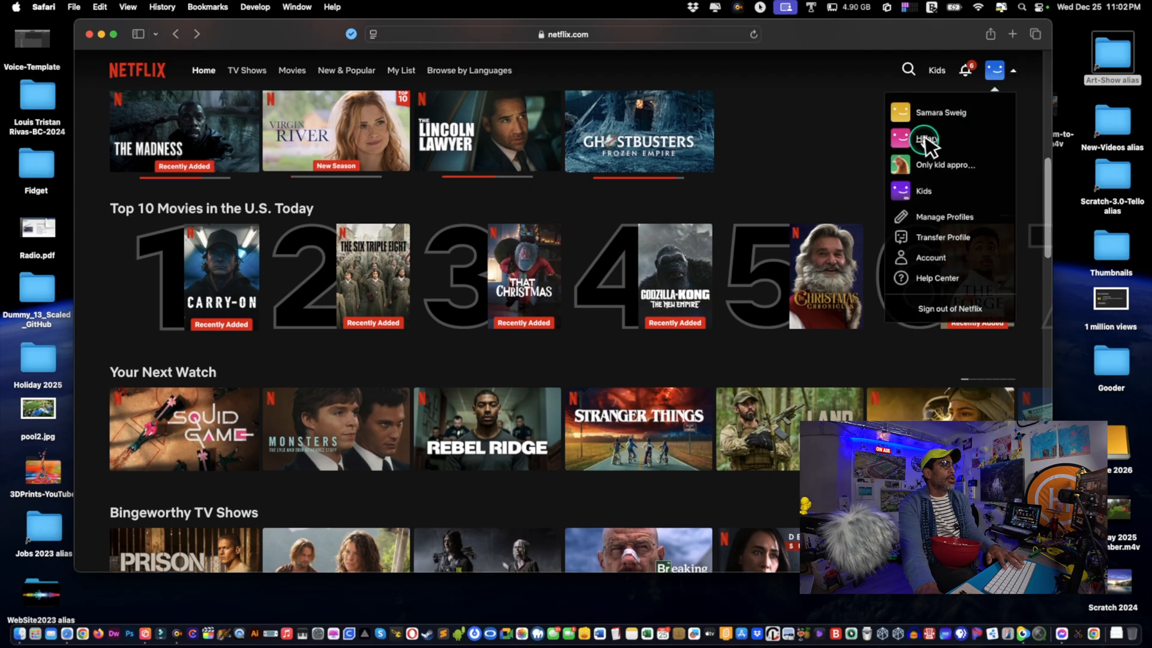
left_click(923, 138)
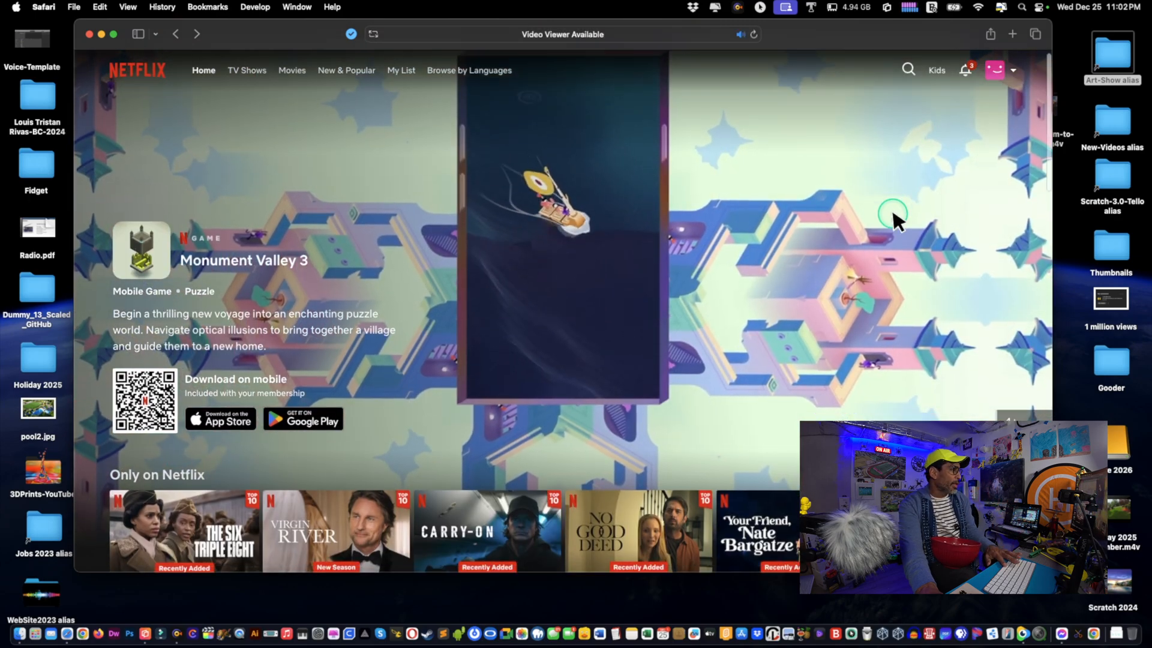
Play The Madness from the Continue Watching row on this profile
scroll("down", 3)
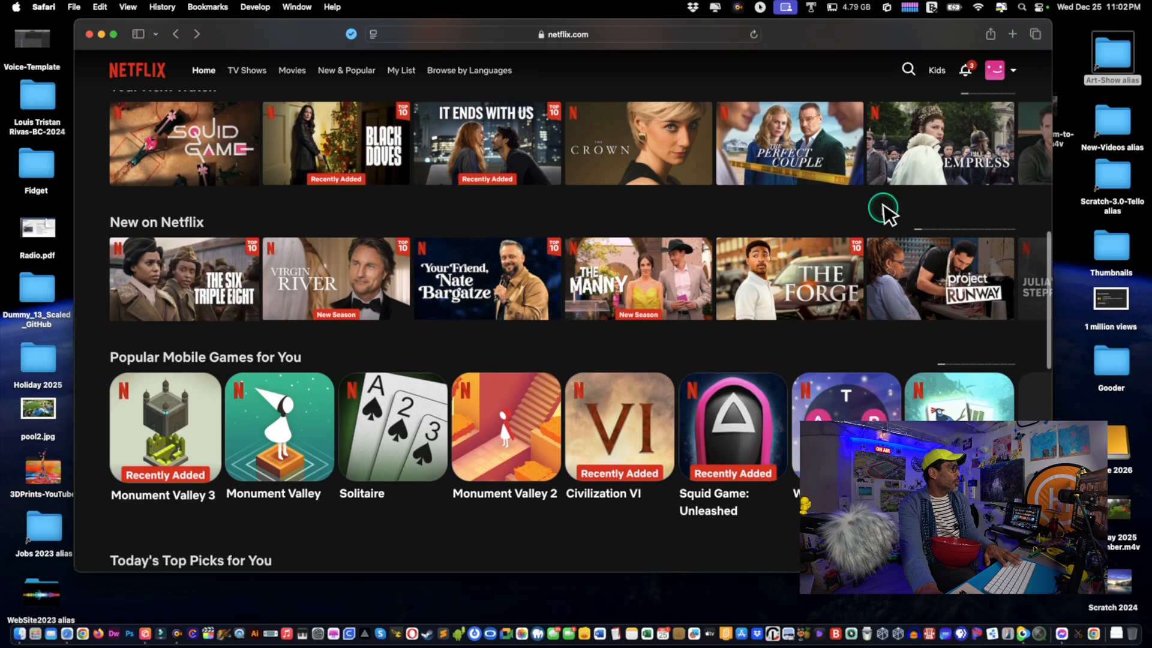
scroll("down", 3)
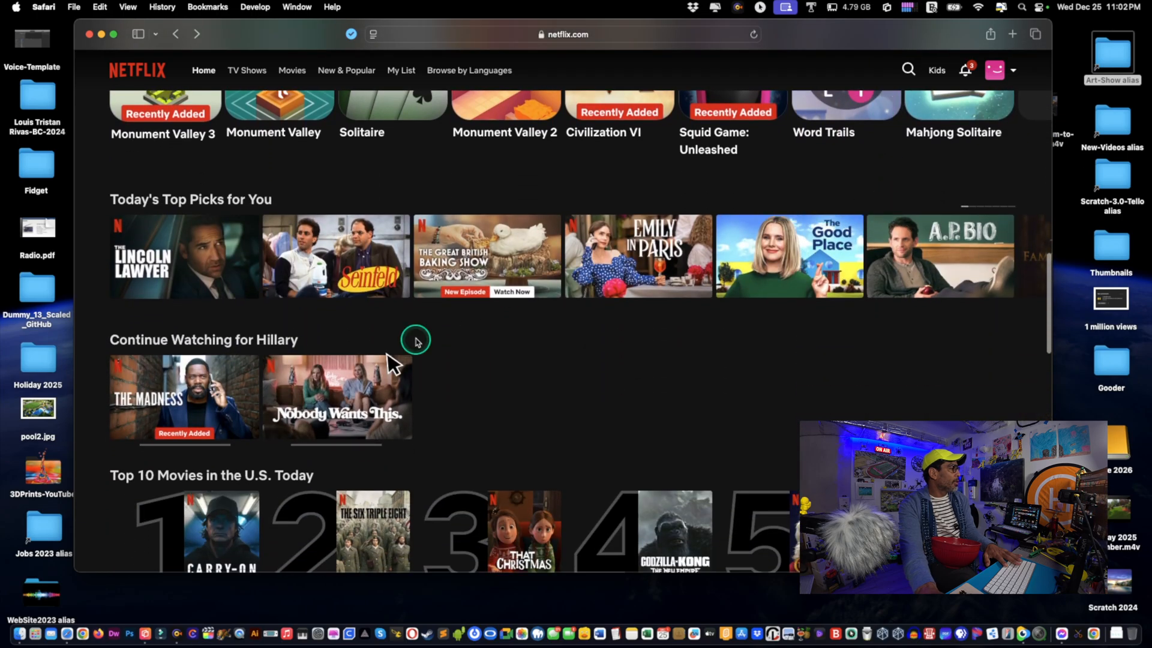
mouse_move(183, 397)
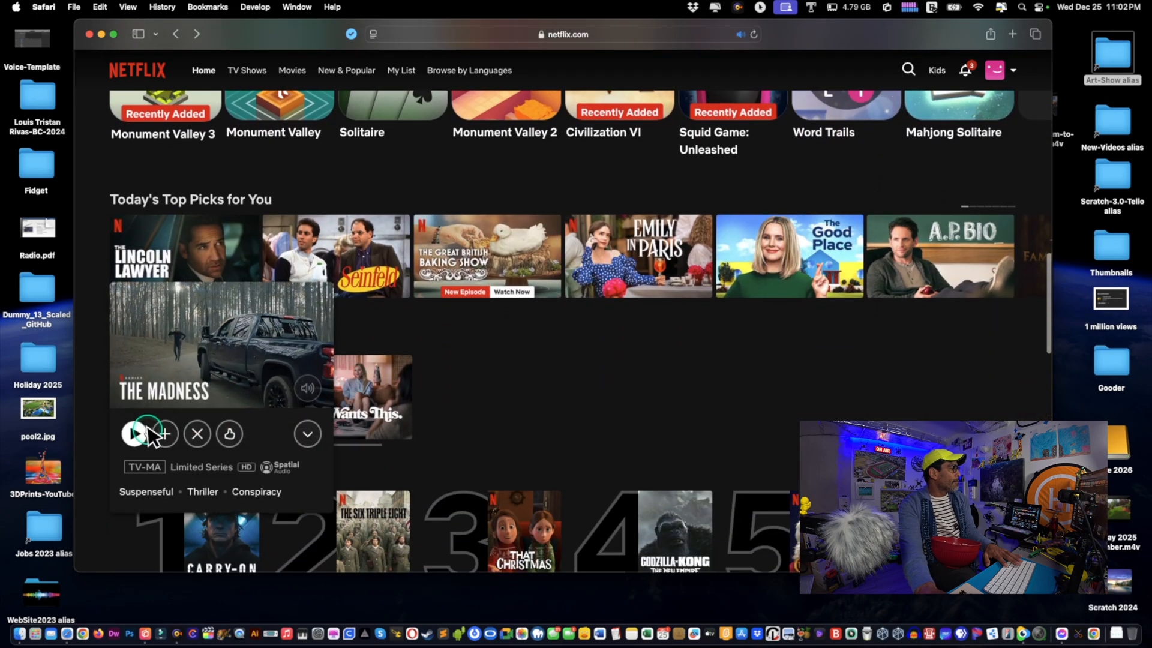
left_click(138, 433)
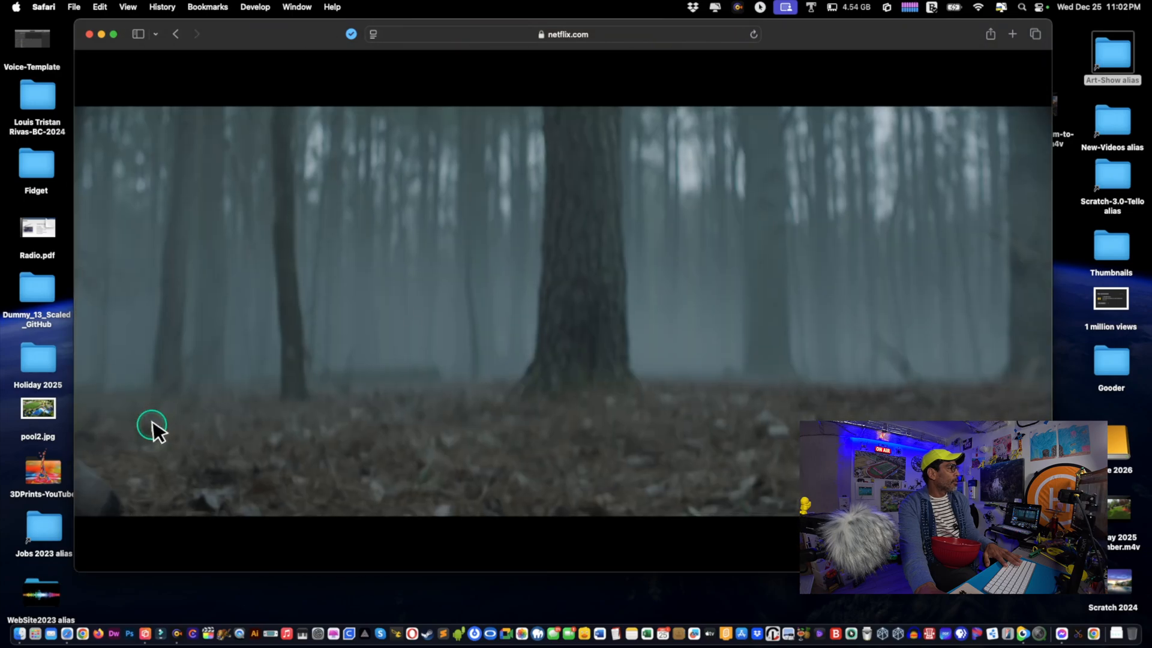